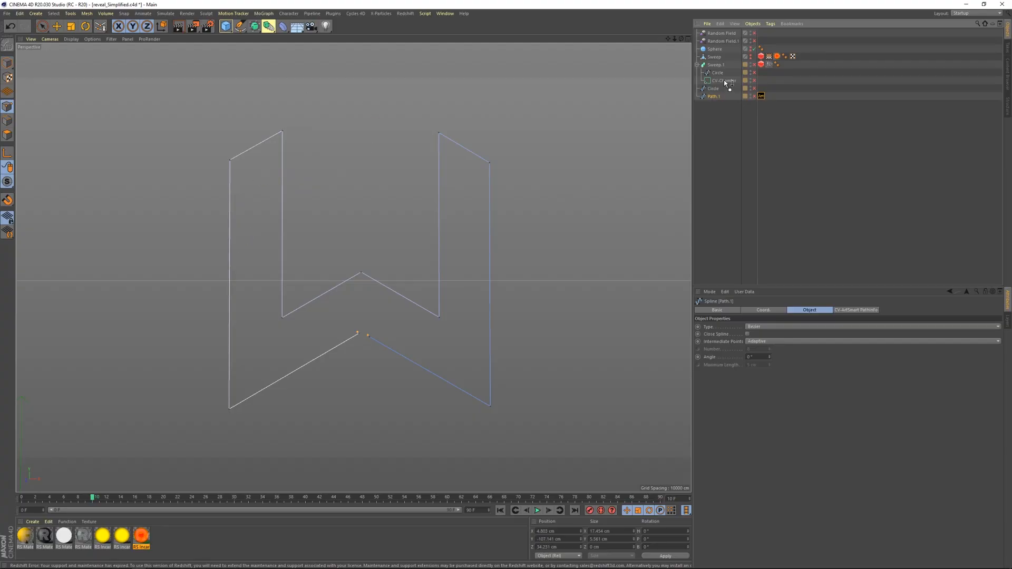
- Select Path.1's corner points and reach the Mesh > Spline commands for chamfering
{"action": "left_click", "coordinate": [723, 81]}
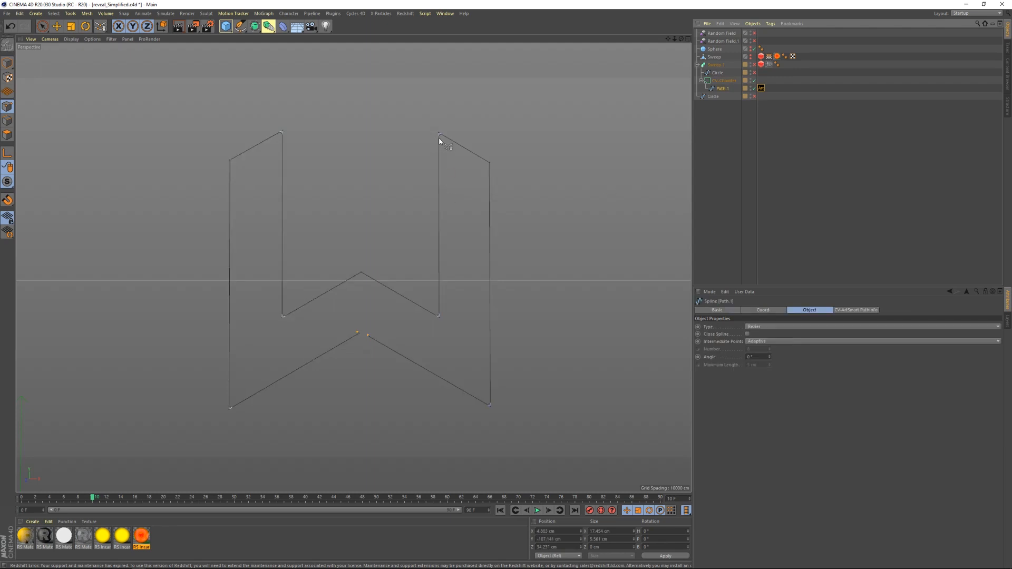
{"action": "left_click", "coordinate": [723, 80]}
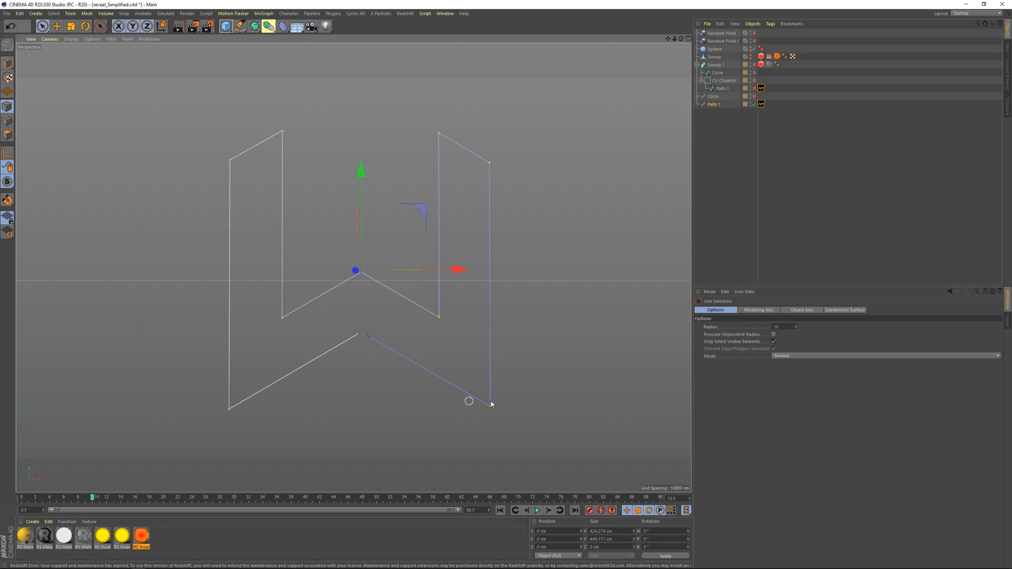
{"action": "left_click", "coordinate": [86, 12]}
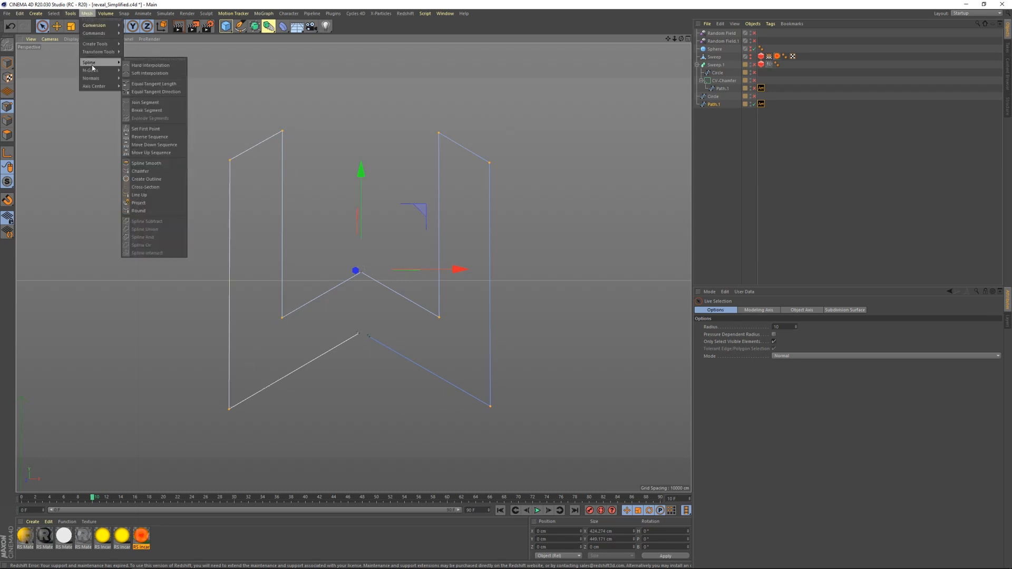
{"action": "left_click", "coordinate": [141, 171]}
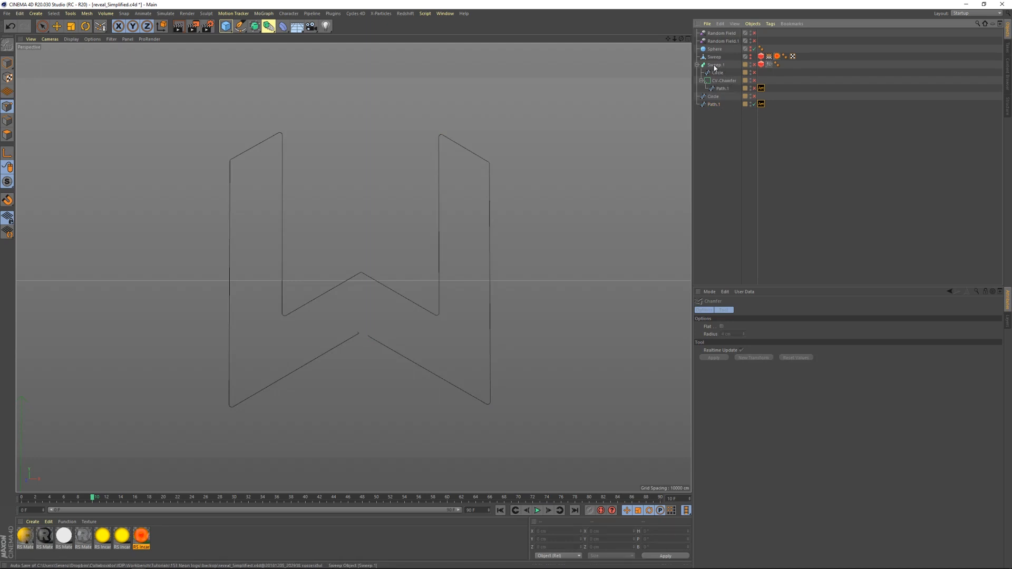
{"action": "mouse_move", "coordinate": [715, 64]}
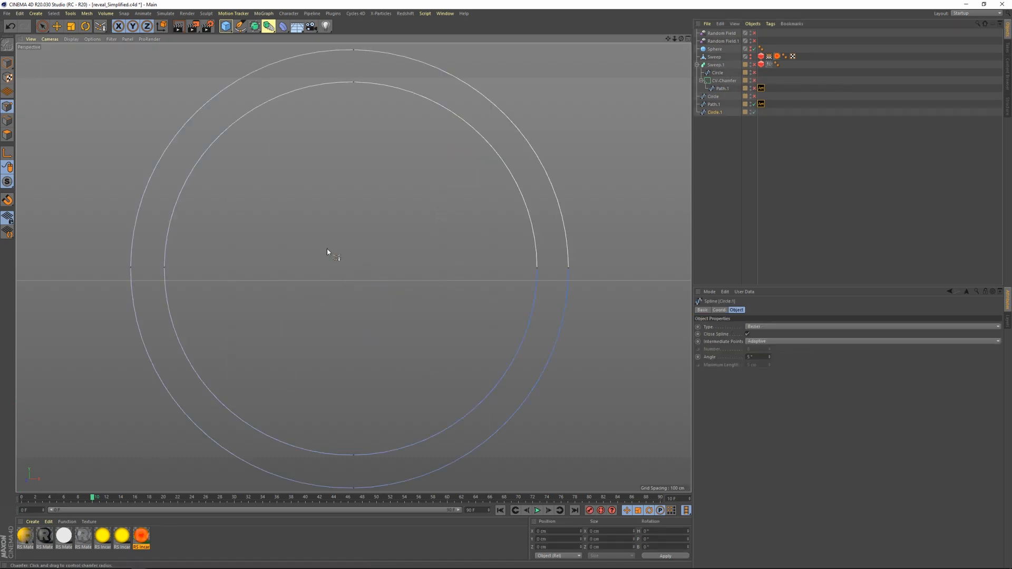
{"action": "mouse_move", "coordinate": [541, 286]}
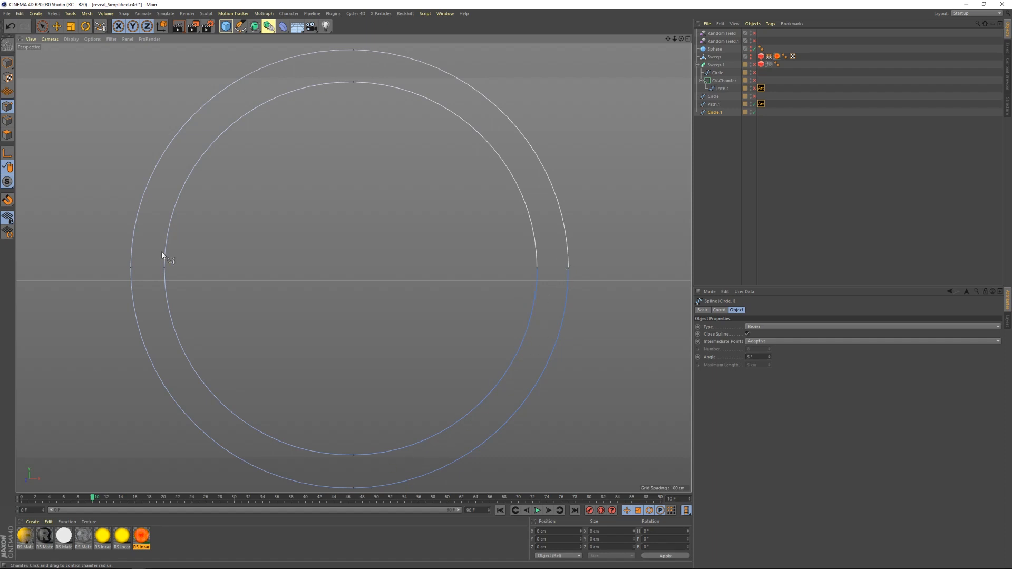
{"action": "mouse_move", "coordinate": [291, 393]}
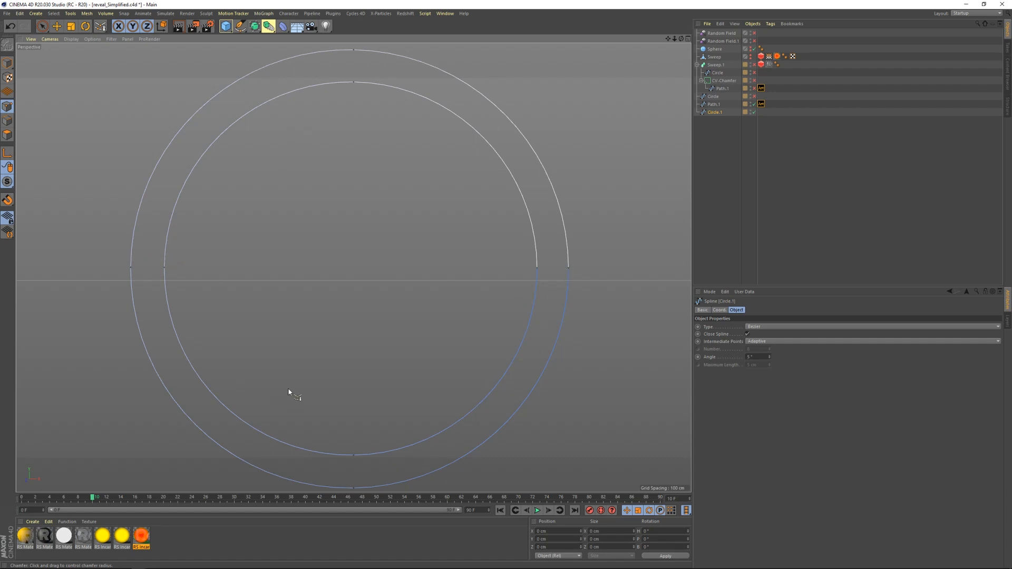
{"action": "mouse_move", "coordinate": [138, 364]}
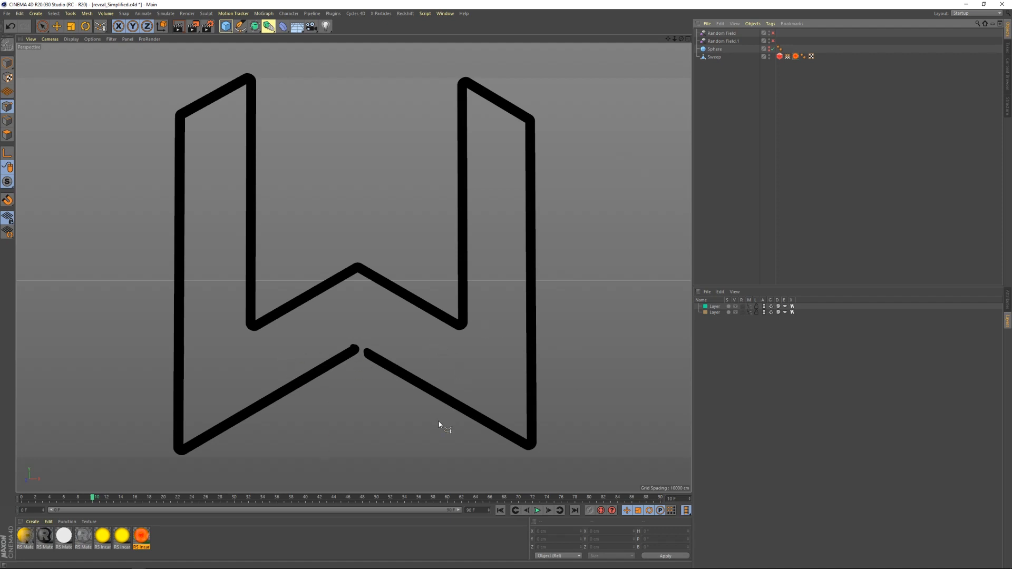
{"action": "mouse_move", "coordinate": [684, 205]}
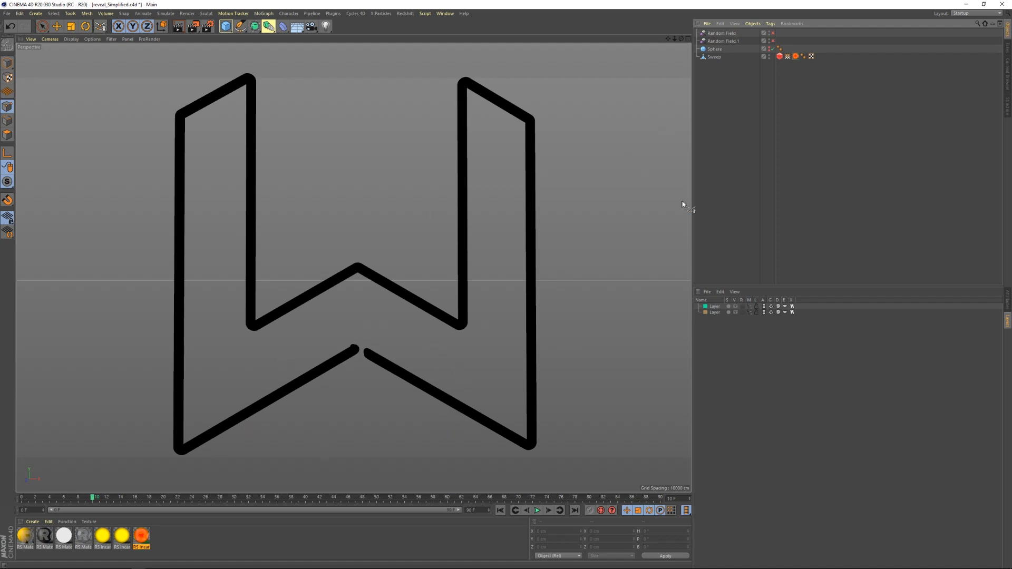
- Select the Sweep tube and create a full-weight vertex map via Select > Set Vertex Weight
{"action": "left_click", "coordinate": [715, 57]}
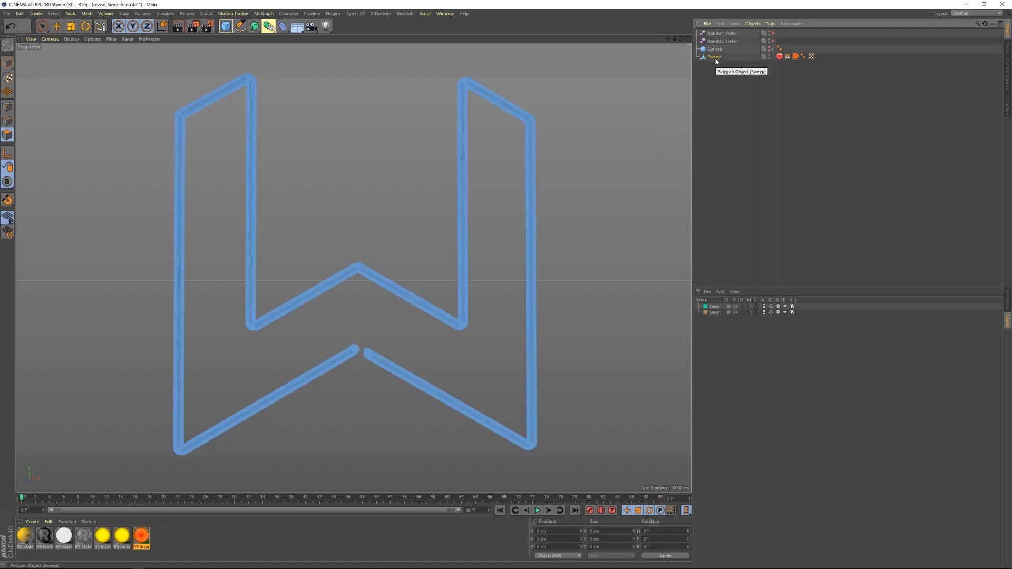
{"action": "left_click", "coordinate": [54, 13]}
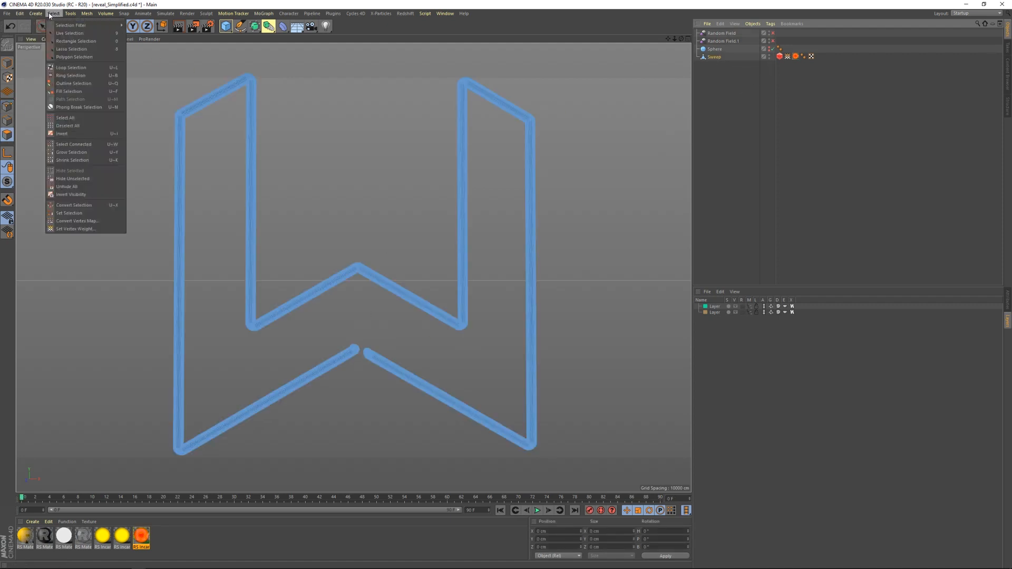
{"action": "mouse_move", "coordinate": [73, 228]}
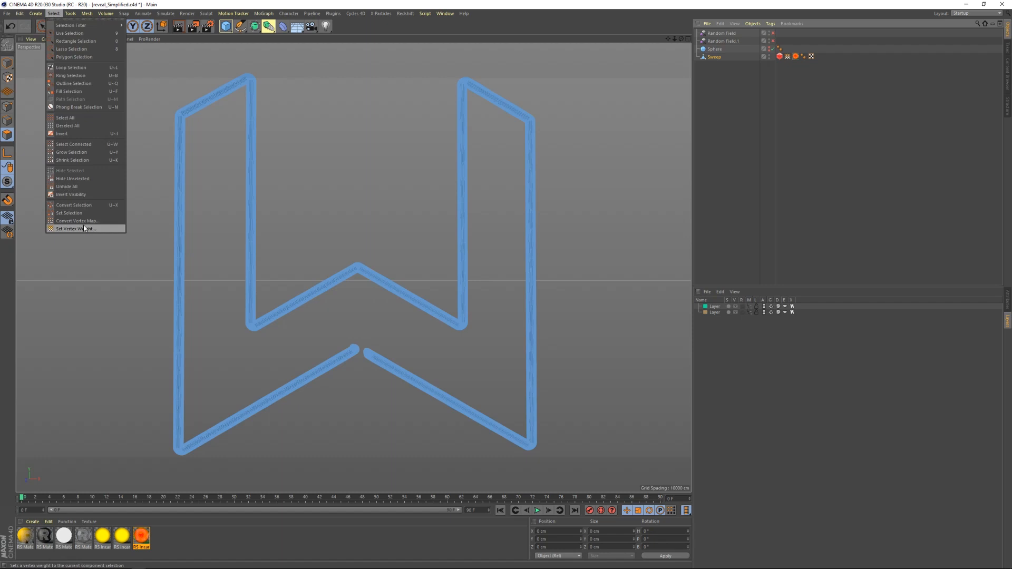
{"action": "left_click", "coordinate": [72, 228]}
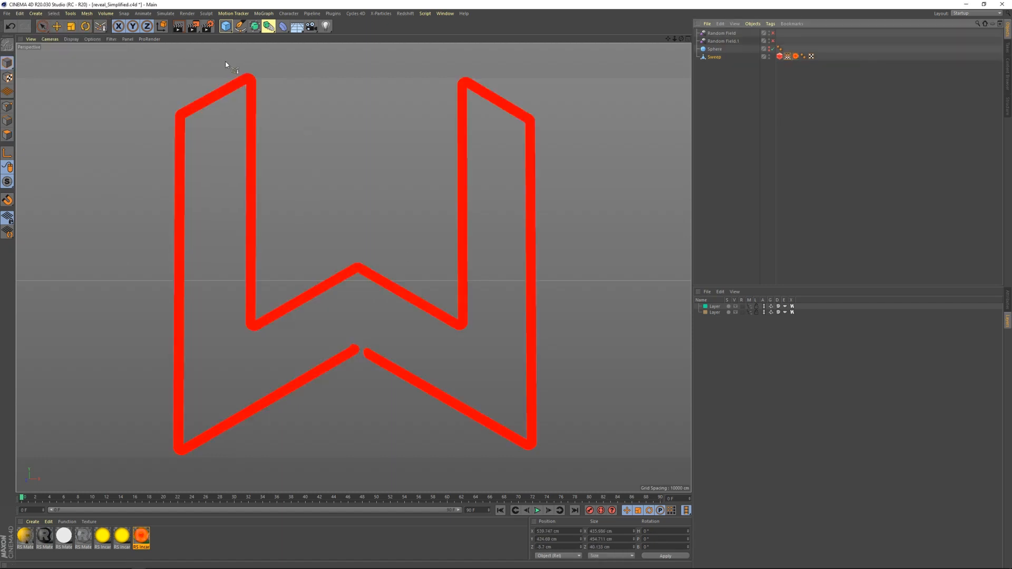
{"action": "left_click", "coordinate": [787, 55]}
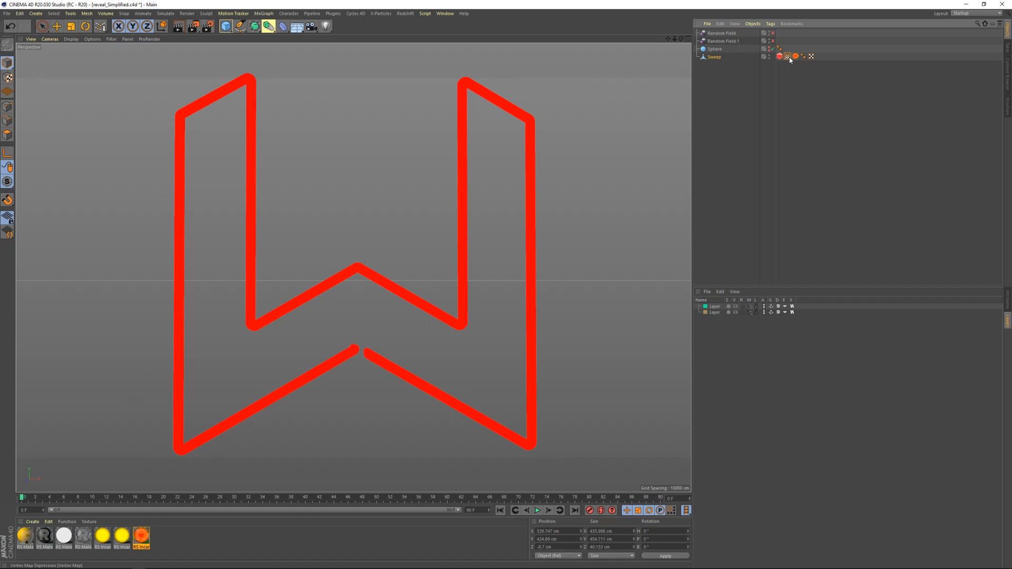
- Enable the Sphere field layer in the Vertexmap tag's Fields list and preview playback
{"action": "left_click", "coordinate": [787, 56]}
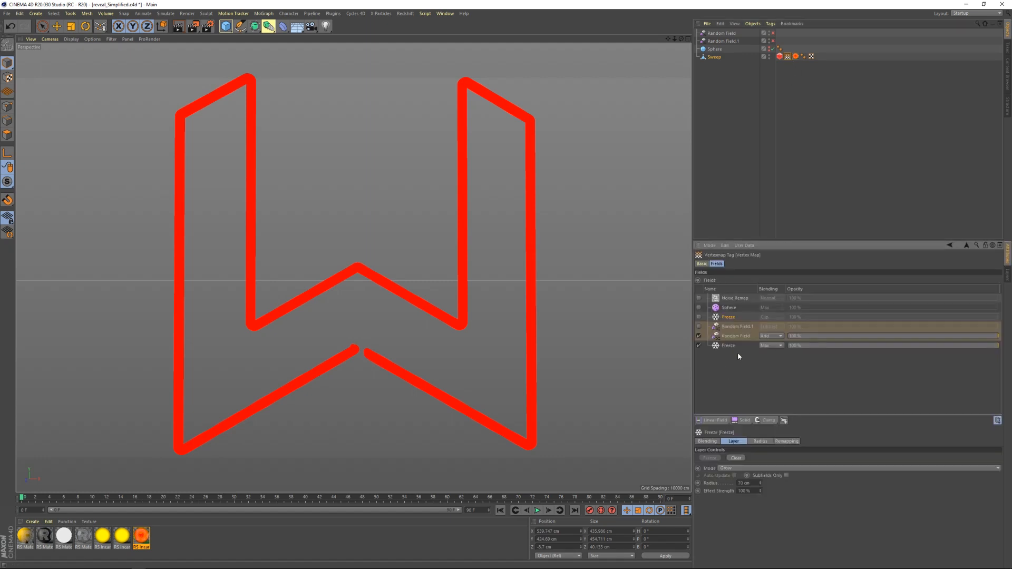
{"action": "left_click", "coordinate": [728, 345]}
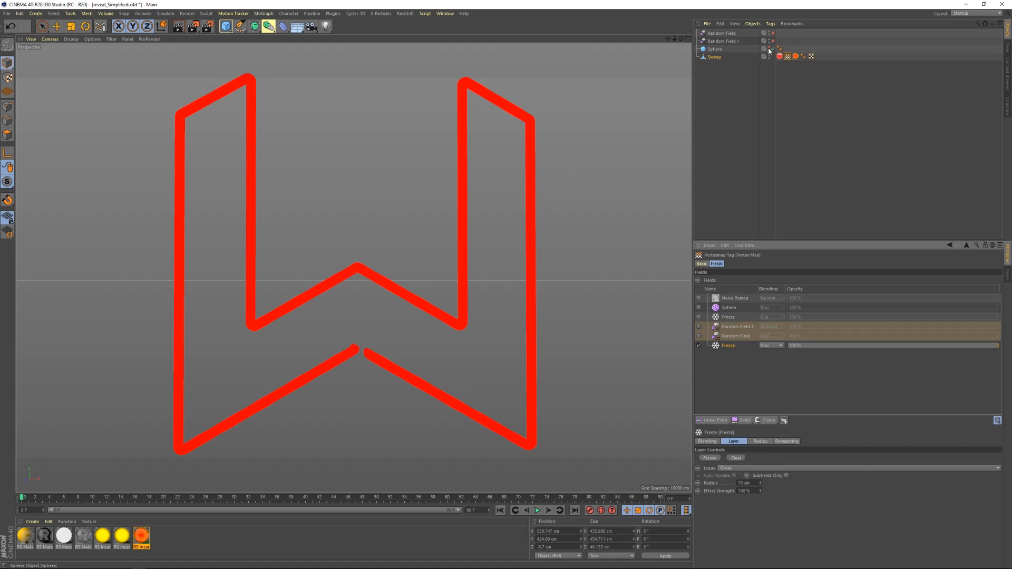
{"action": "left_click", "coordinate": [714, 49]}
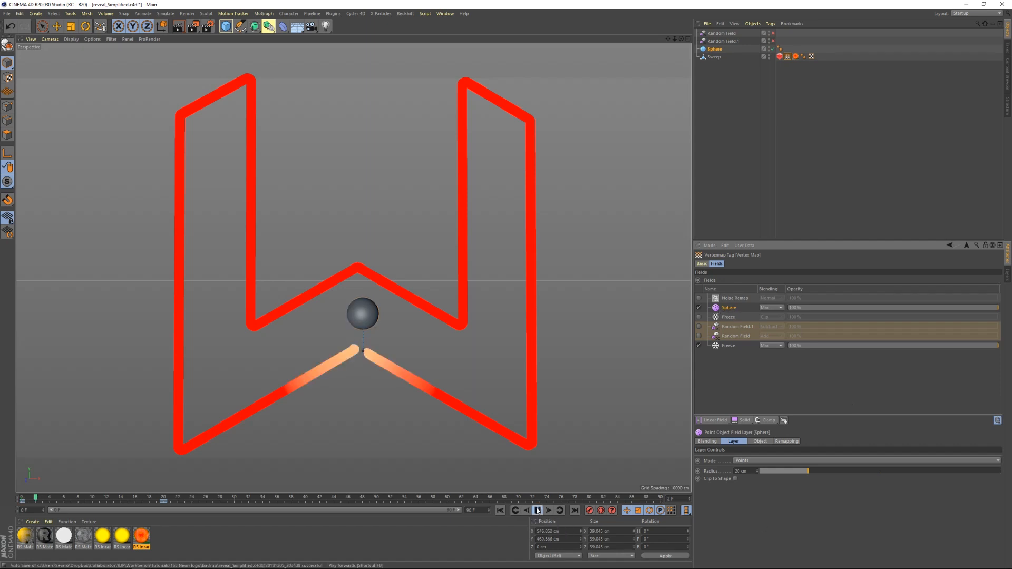
{"action": "left_click", "coordinate": [536, 510]}
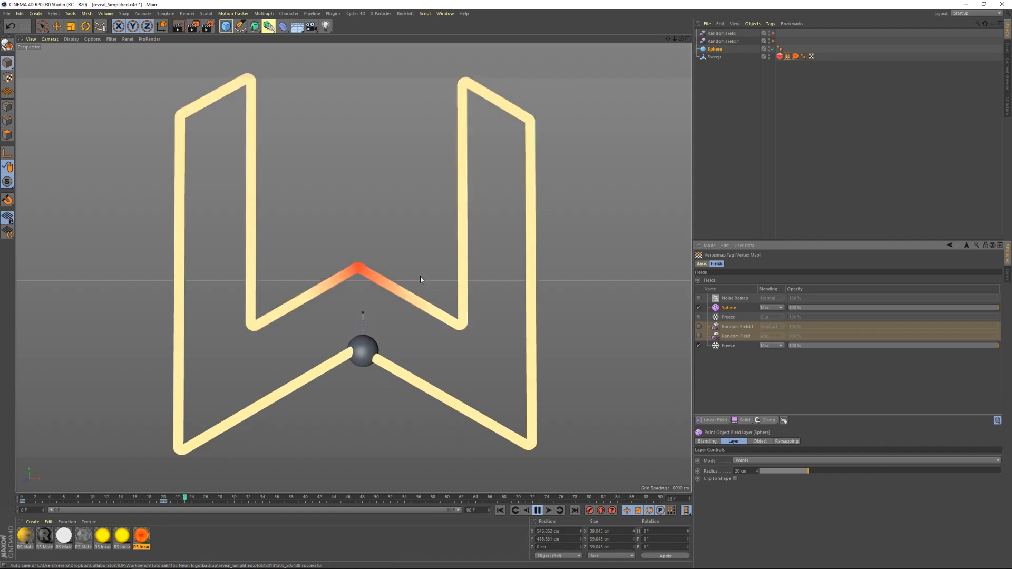
{"action": "left_click", "coordinate": [538, 510]}
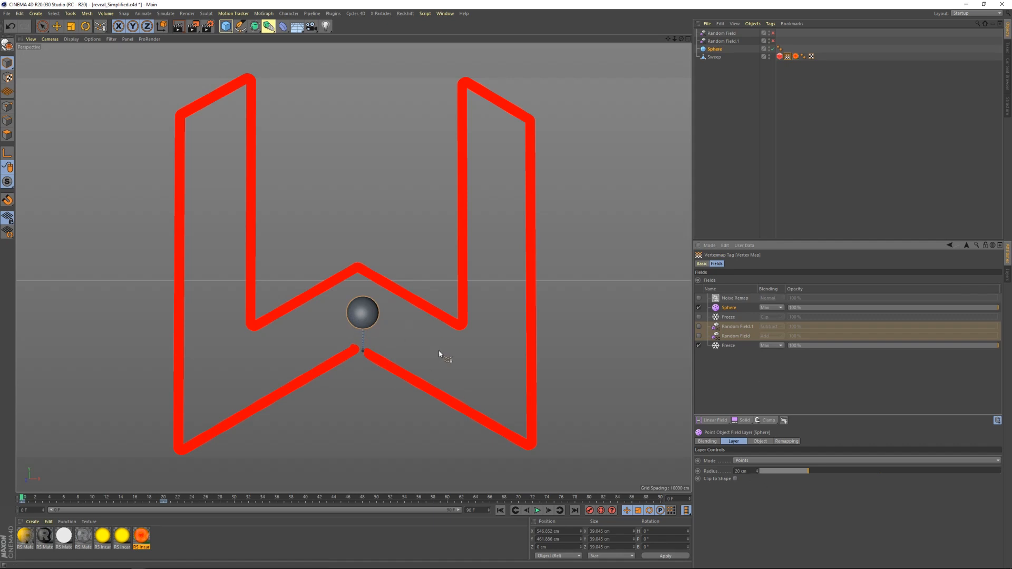
{"action": "mouse_move", "coordinate": [353, 276]}
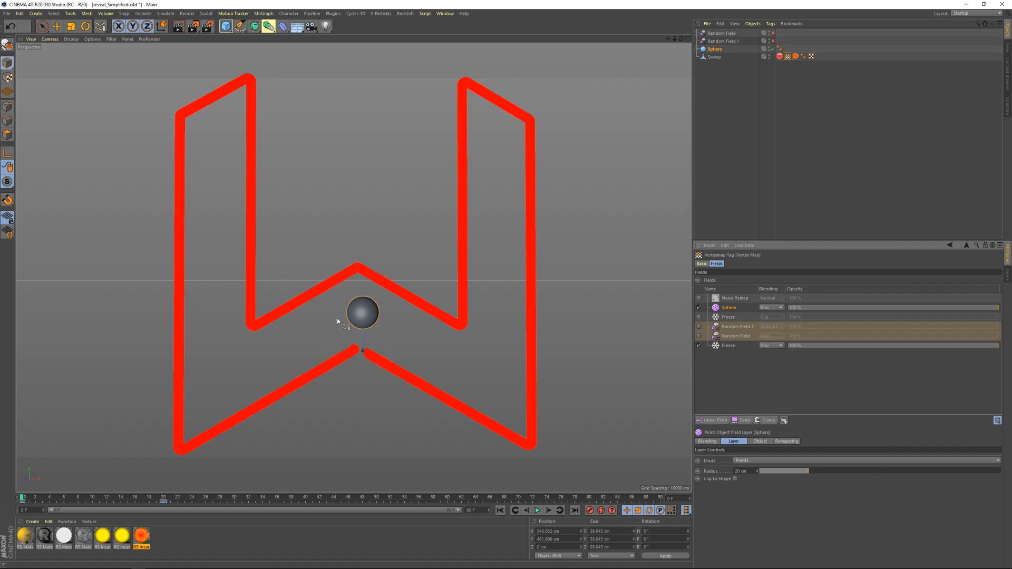
{"action": "mouse_move", "coordinate": [765, 388]}
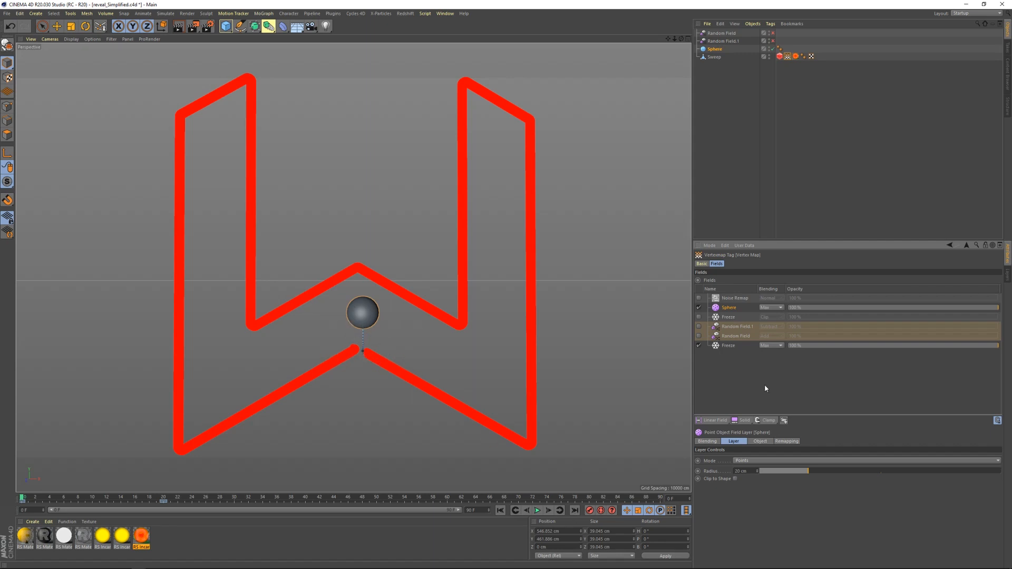
- Enable the Random Field.1 and upper Freeze layers in the vertex map field stack
{"action": "left_click", "coordinate": [735, 335]}
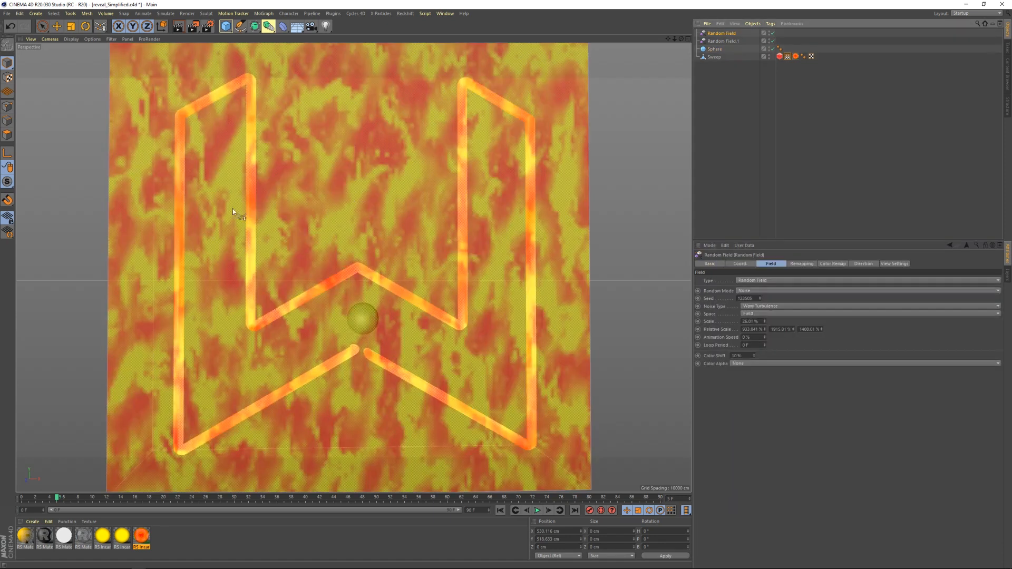
{"action": "left_click", "coordinate": [723, 41]}
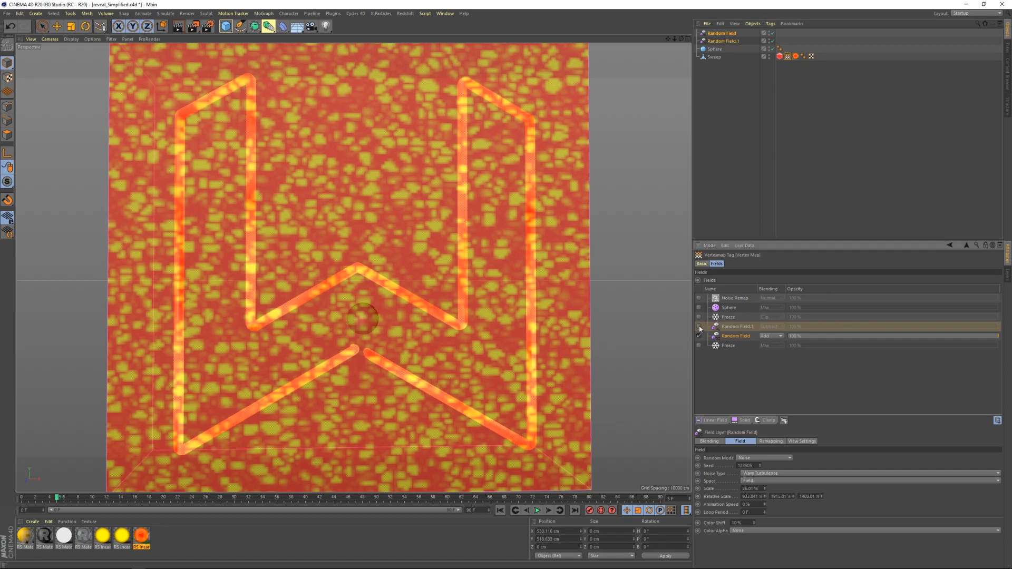
{"action": "left_click", "coordinate": [699, 326]}
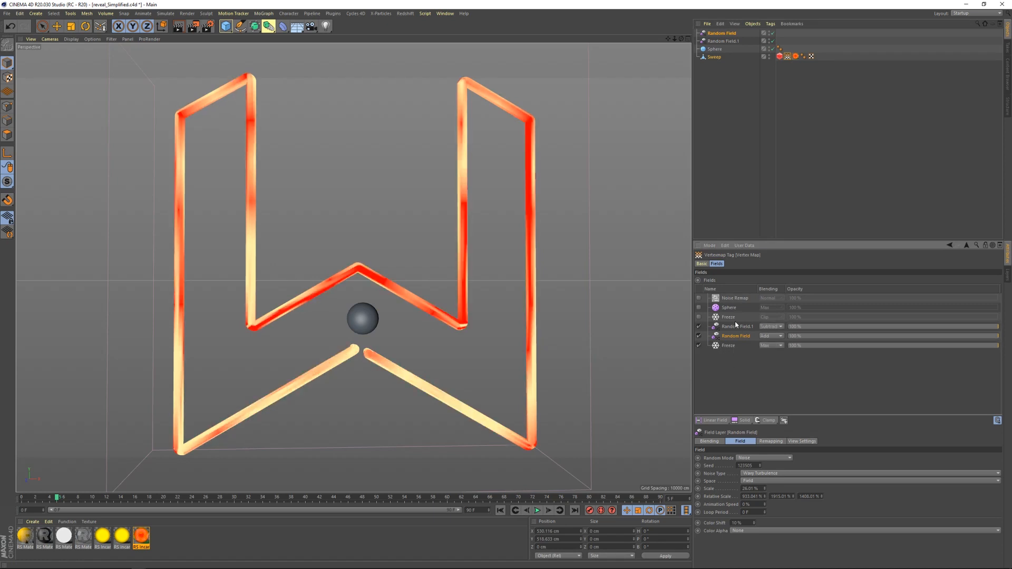
{"action": "left_click", "coordinate": [728, 318]}
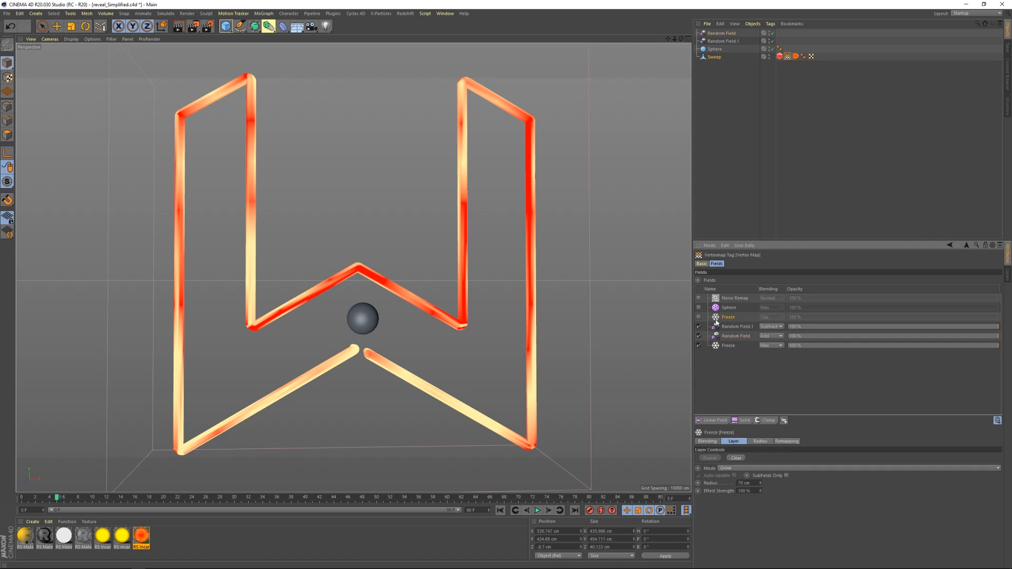
{"action": "left_click", "coordinate": [698, 317]}
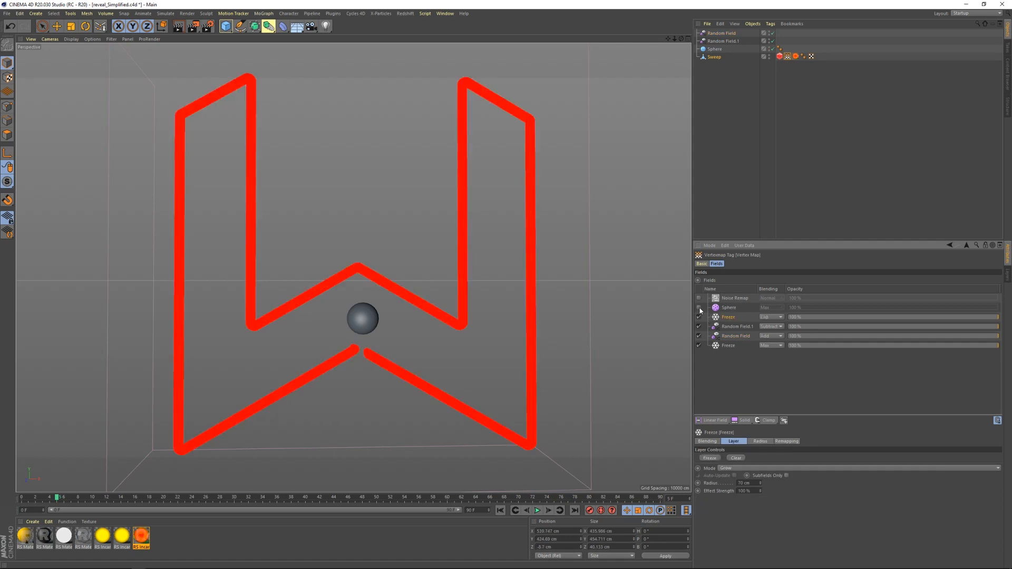
- Play the timeline to watch the glow spread outward along the W
{"action": "left_click", "coordinate": [537, 510]}
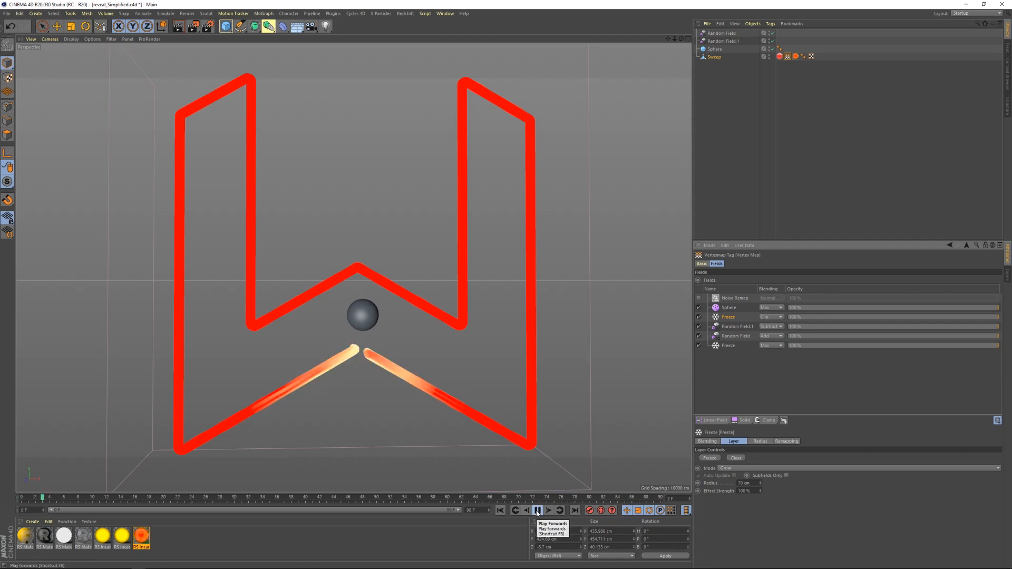
{"action": "left_click", "coordinate": [536, 510]}
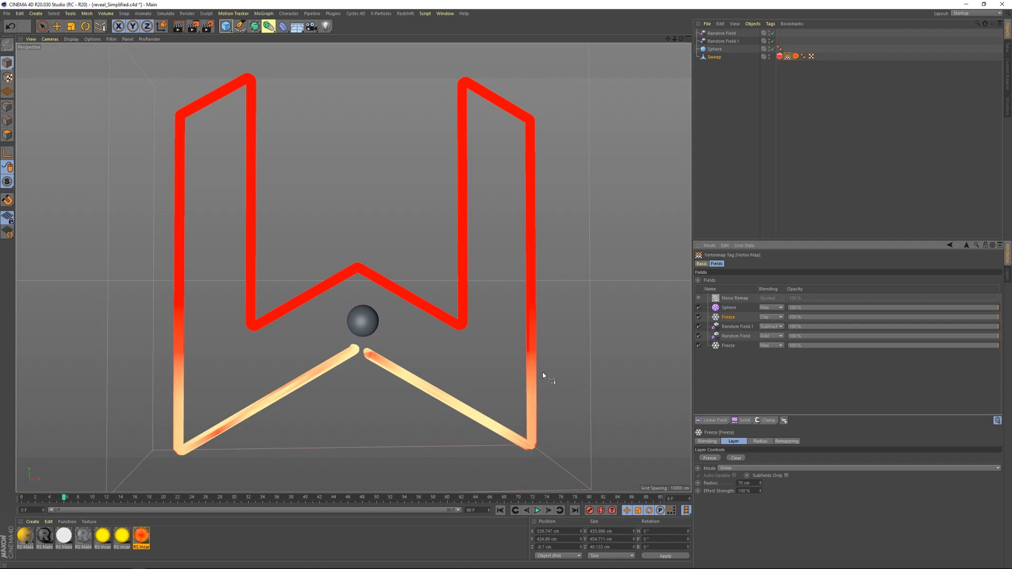
{"action": "mouse_move", "coordinate": [176, 432]}
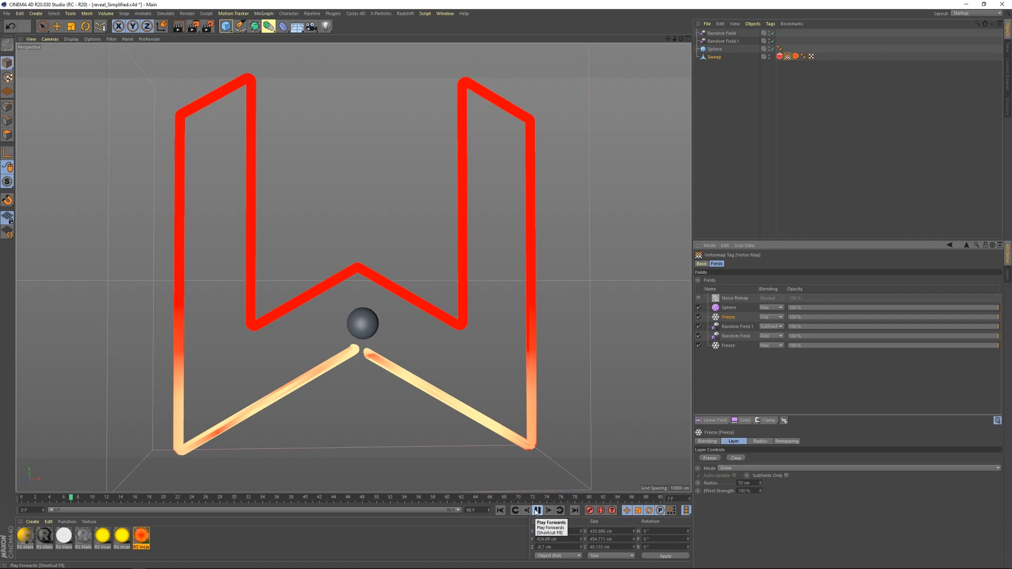
{"action": "left_click", "coordinate": [536, 510]}
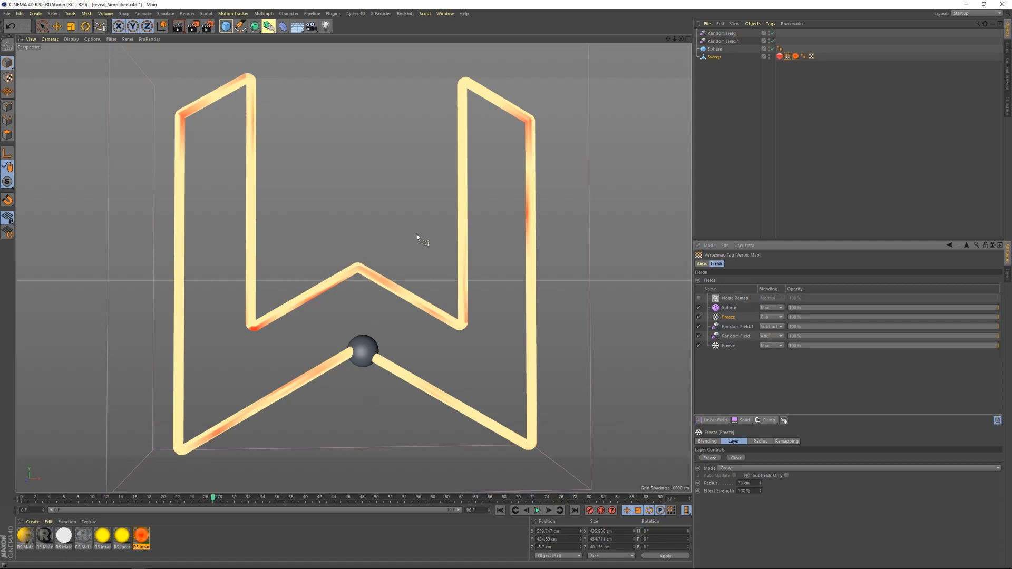
{"action": "mouse_move", "coordinate": [182, 531]}
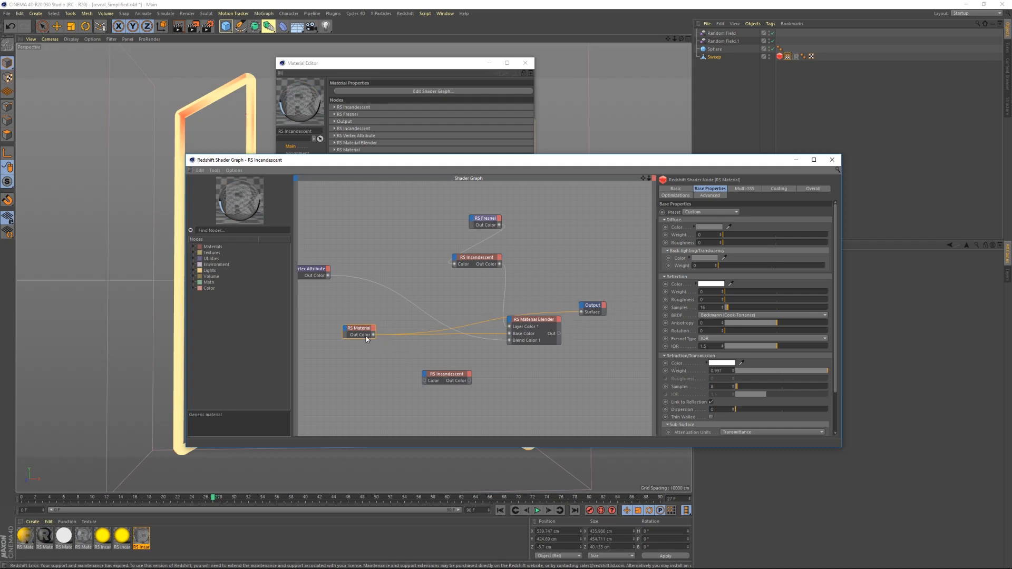
{"action": "mouse_move", "coordinate": [500, 265]}
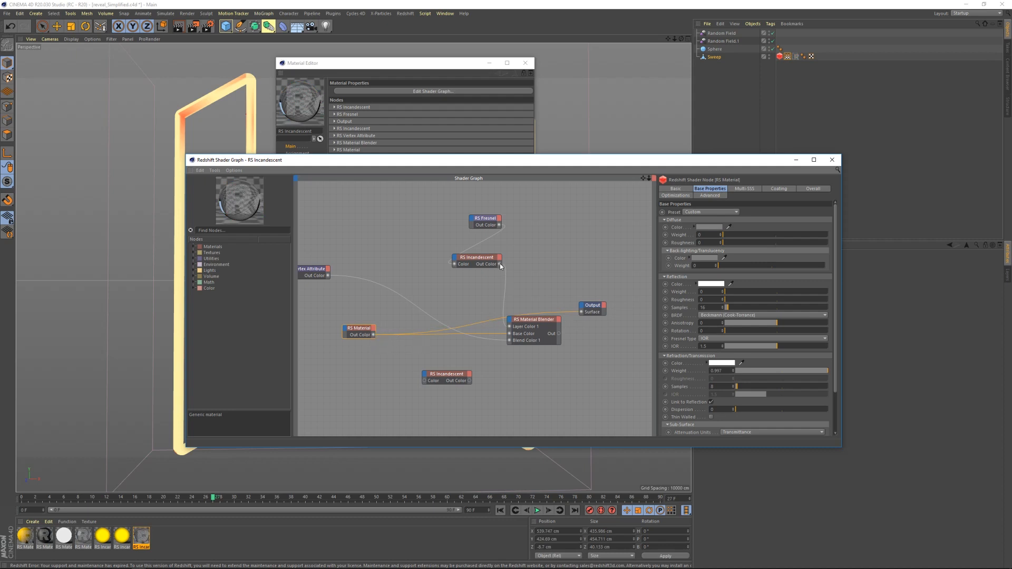
- Preview the Fresnel-tinted RS Incandescent on the output and review its and the blender's settings
{"action": "left_click_drag", "start_coordinate": [498, 263], "coordinate": [581, 312]}
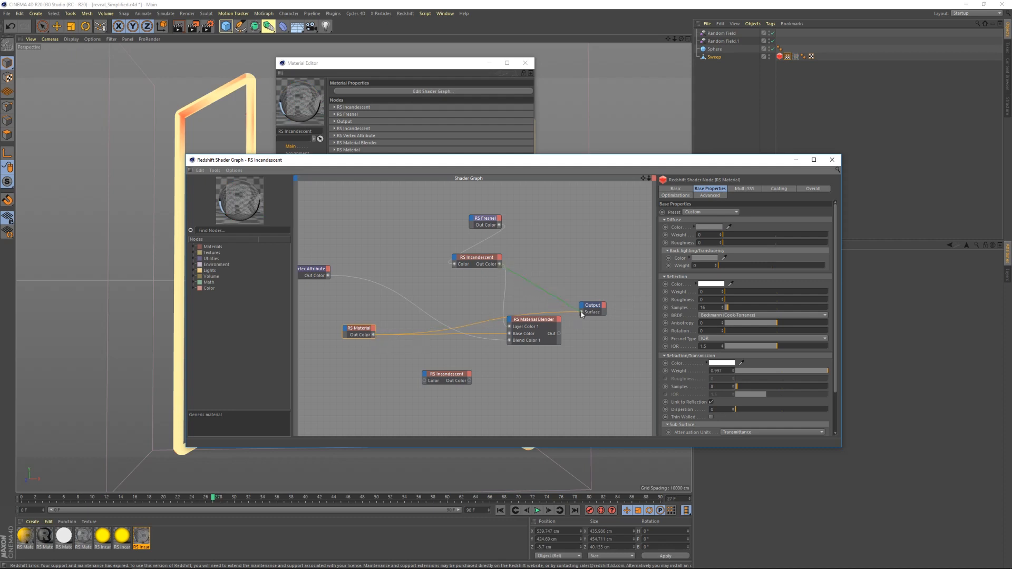
{"action": "left_click", "coordinate": [404, 226]}
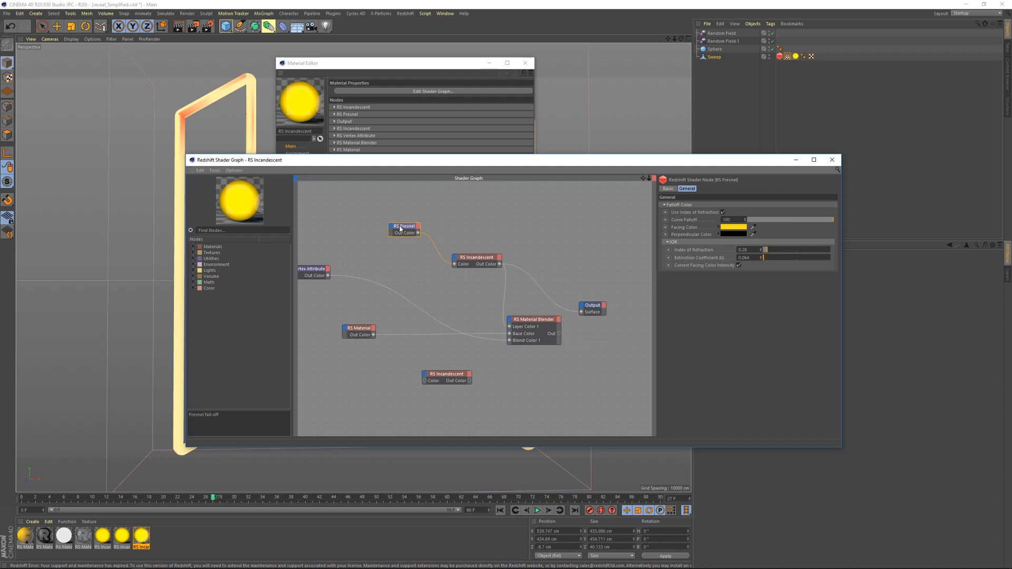
{"action": "mouse_move", "coordinate": [465, 259]}
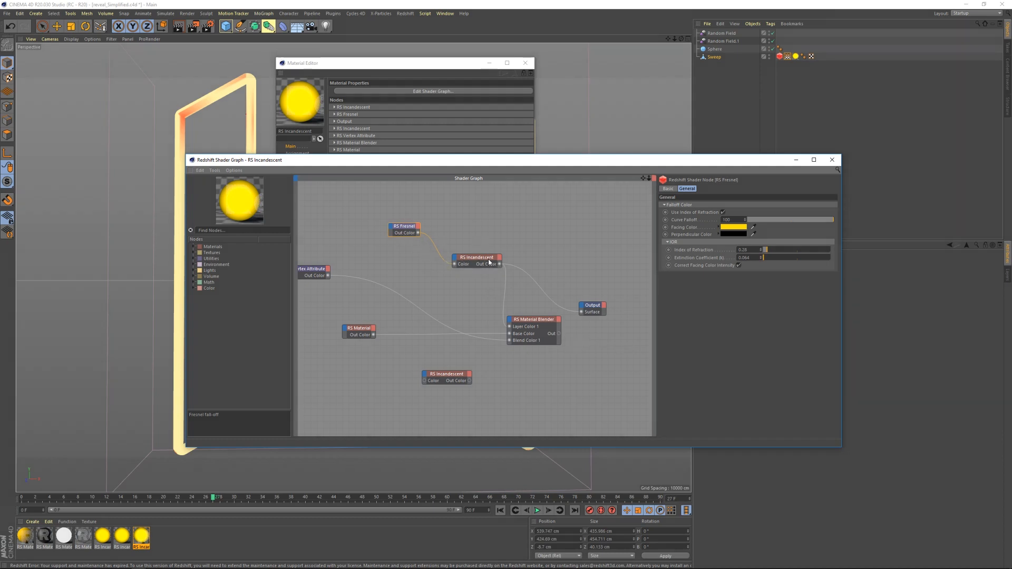
{"action": "left_click", "coordinate": [475, 257]}
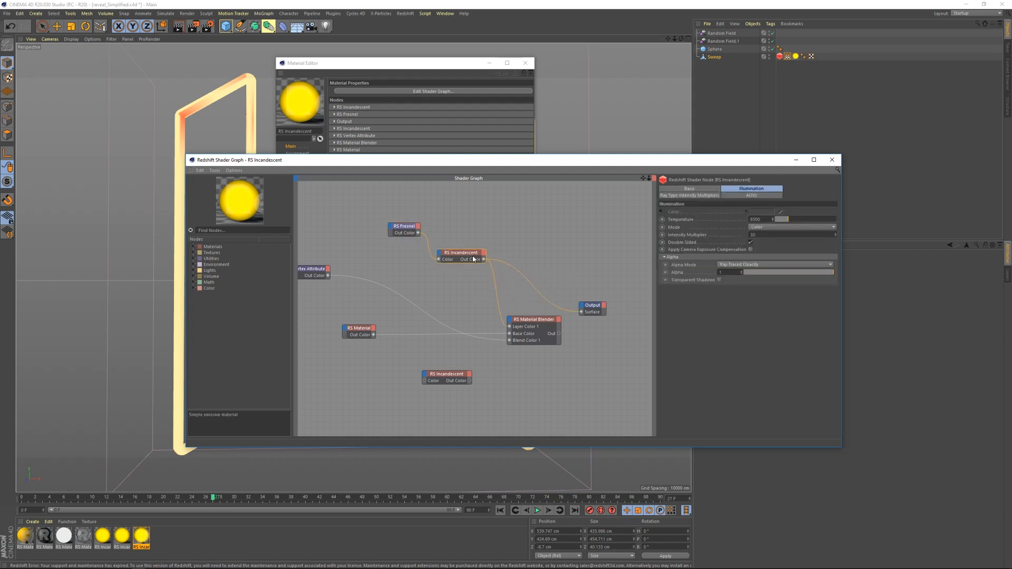
{"action": "left_click", "coordinate": [532, 319]}
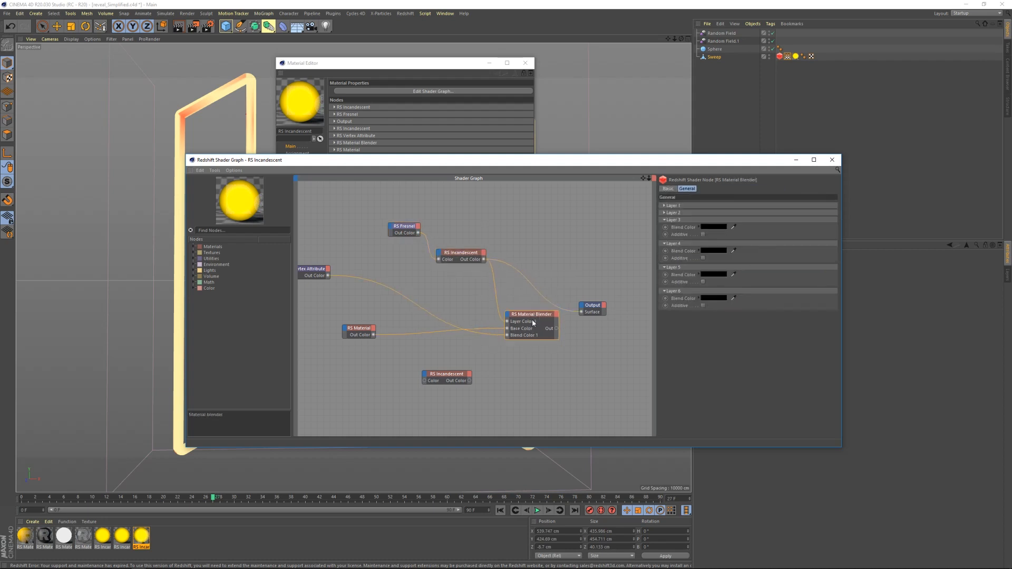
- Route the RS Material Blender into Output, masked by the VertexMap attribute node
{"action": "left_click", "coordinate": [359, 328]}
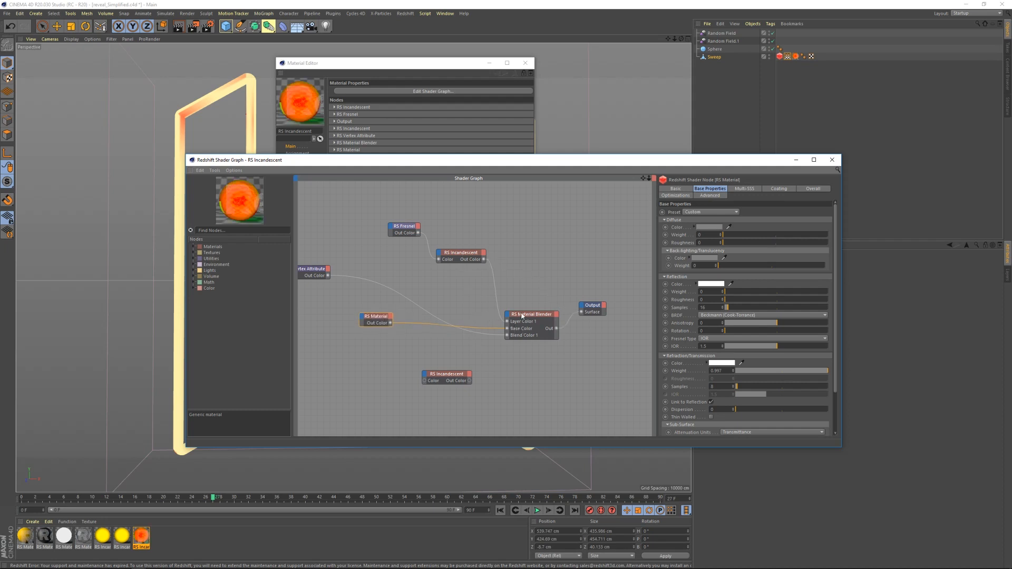
{"action": "left_click", "coordinate": [410, 281]}
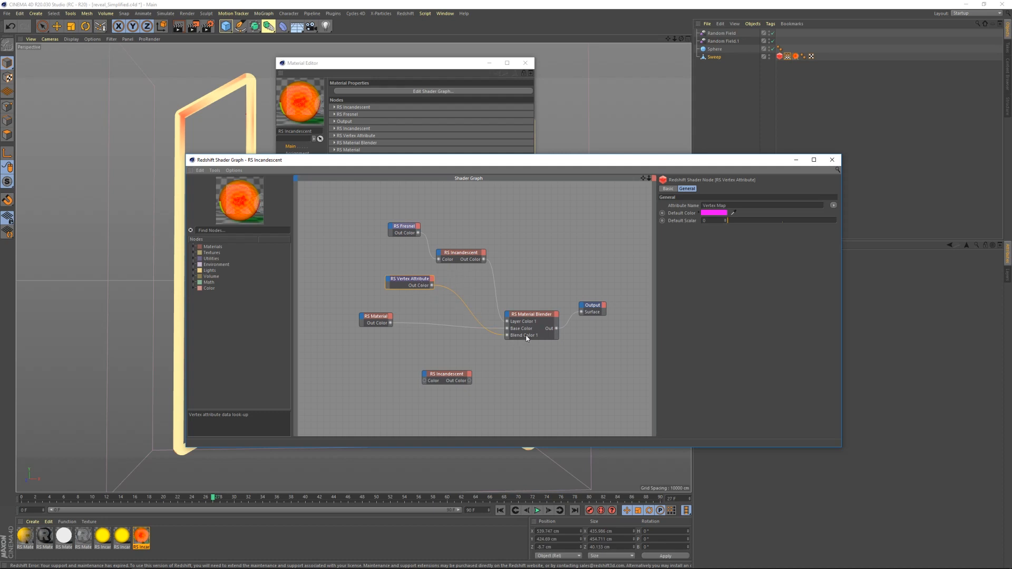
{"action": "left_click", "coordinate": [530, 314]}
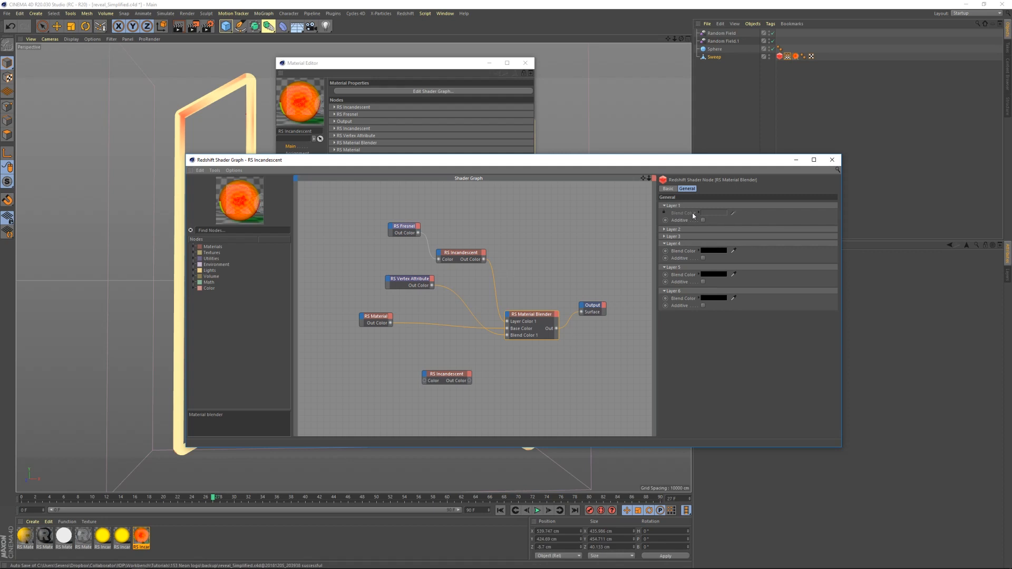
{"action": "mouse_move", "coordinate": [691, 215]}
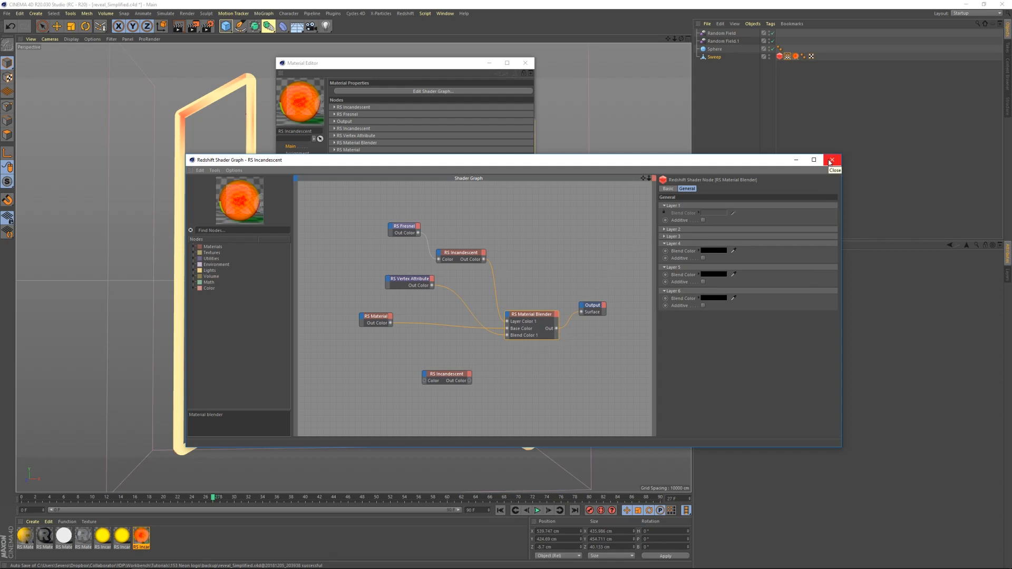
- Set the RS Material's Base Properties preset to Glass and close the editors
{"action": "left_click", "coordinate": [831, 160]}
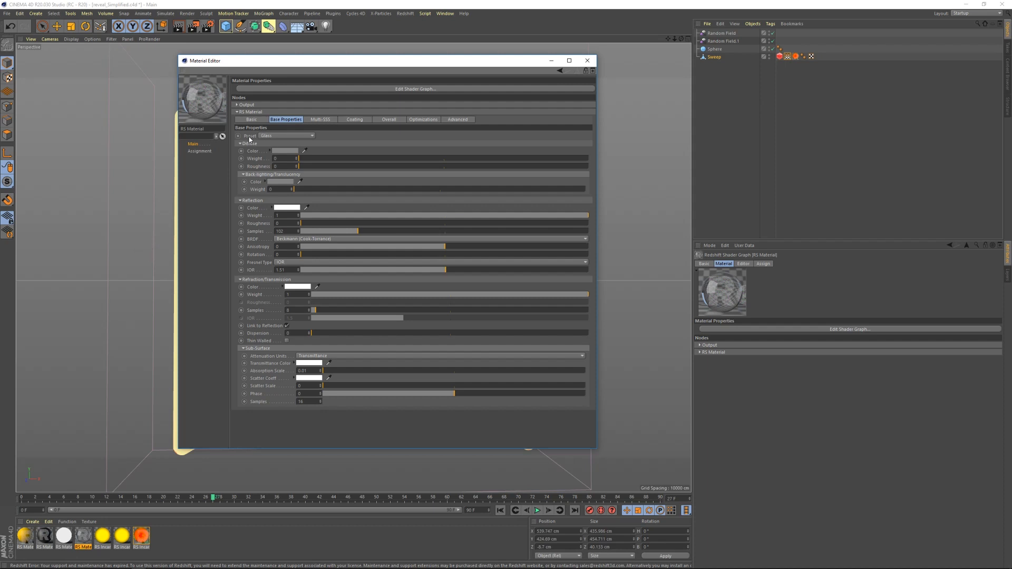
{"action": "left_click", "coordinate": [286, 136]}
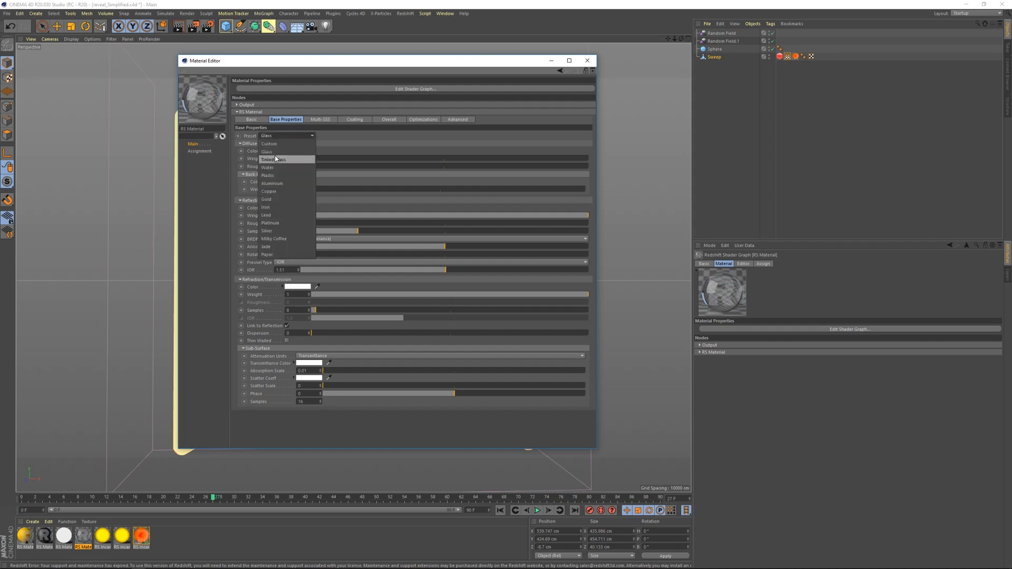
{"action": "left_click", "coordinate": [266, 151]}
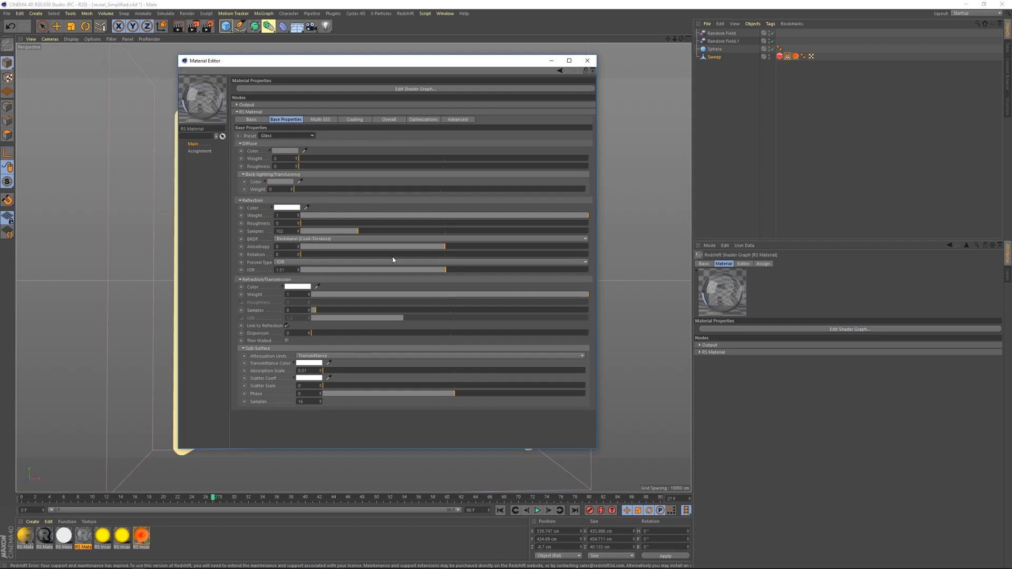
{"action": "left_click", "coordinate": [586, 60]}
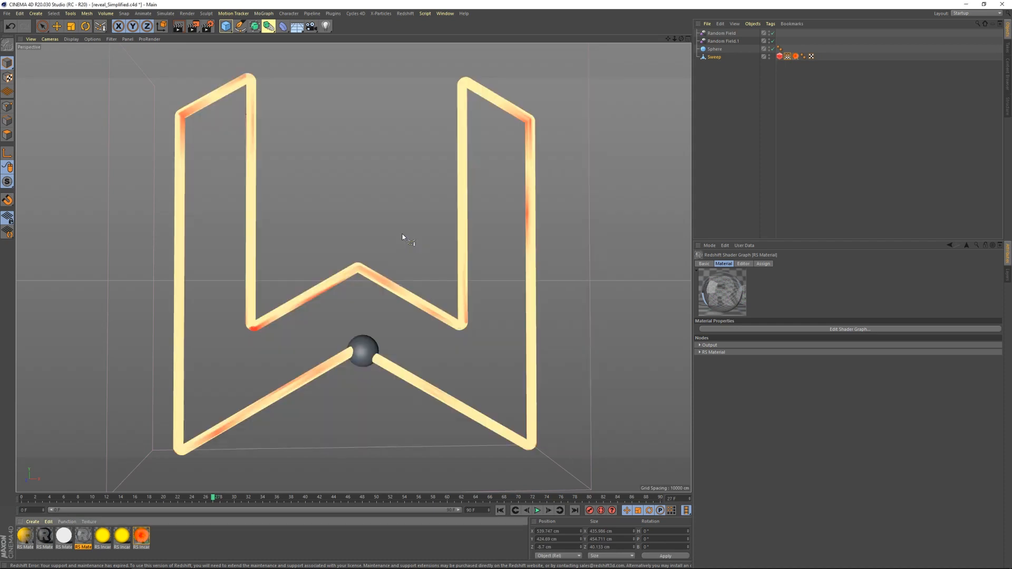
{"action": "mouse_move", "coordinate": [397, 138]}
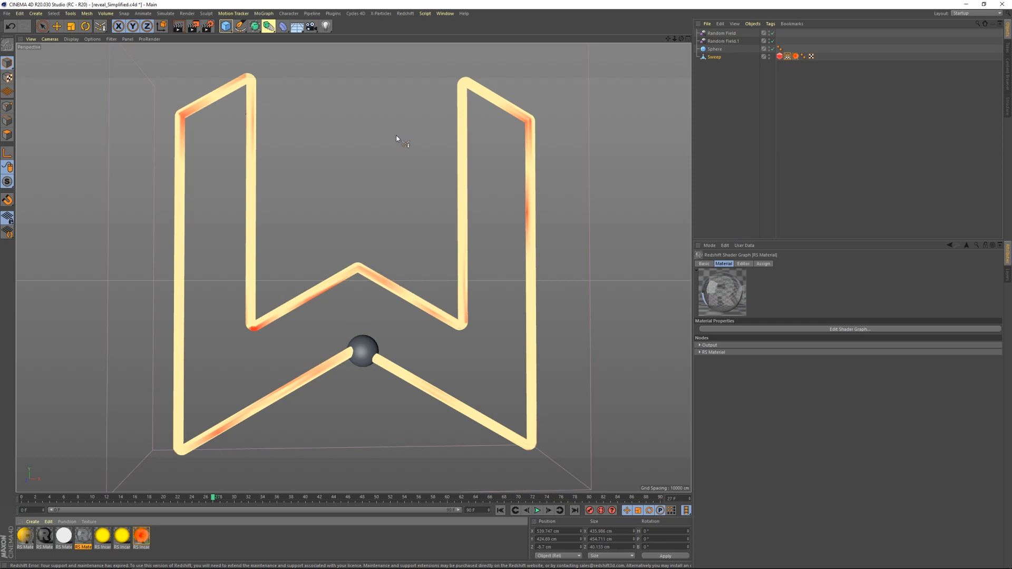
{"action": "mouse_move", "coordinate": [340, 280]}
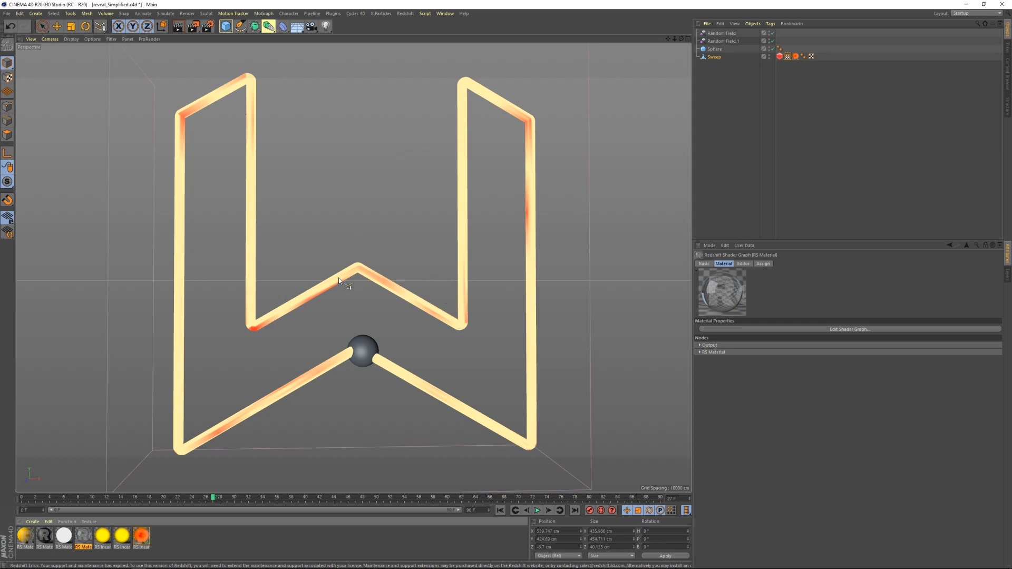
{"action": "mouse_move", "coordinate": [386, 240]}
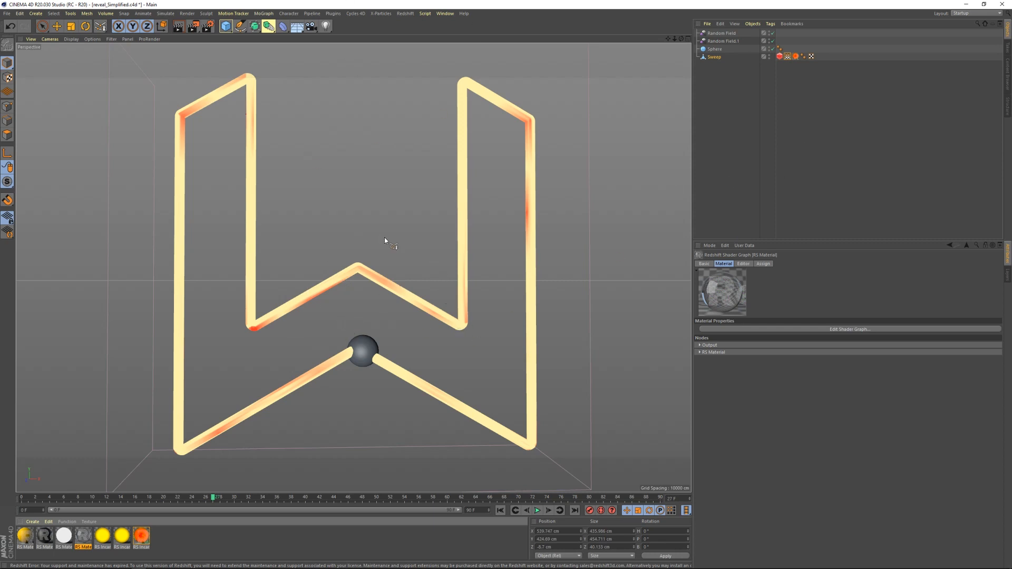
{"action": "mouse_move", "coordinate": [380, 232]}
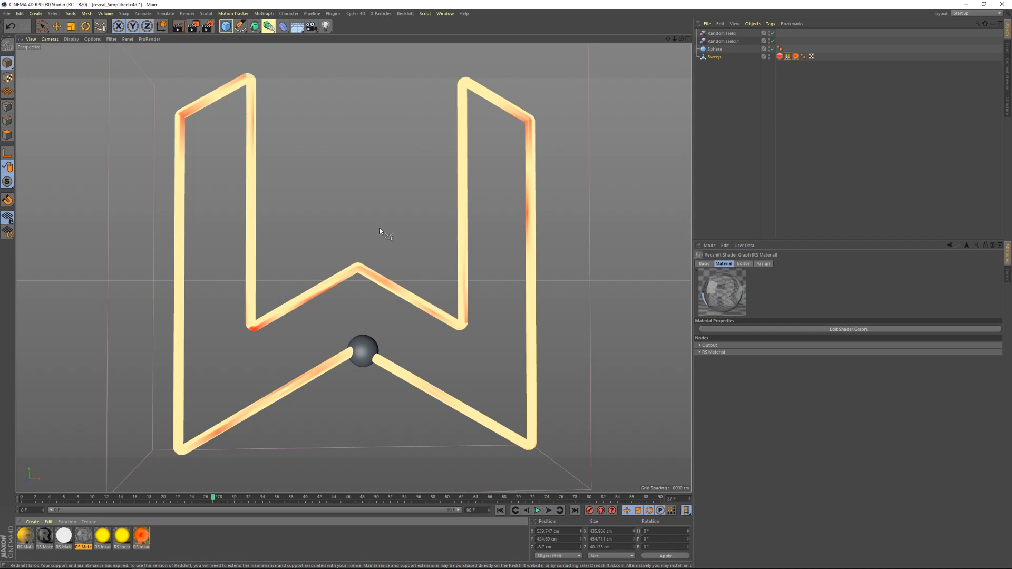
{"action": "mouse_move", "coordinate": [399, 246]}
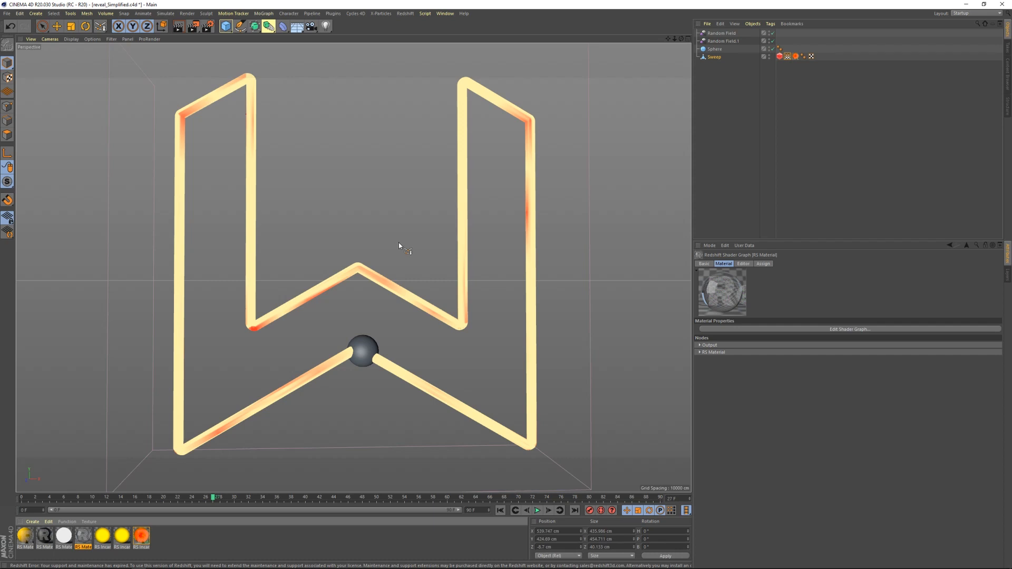
{"action": "mouse_move", "coordinate": [352, 391]}
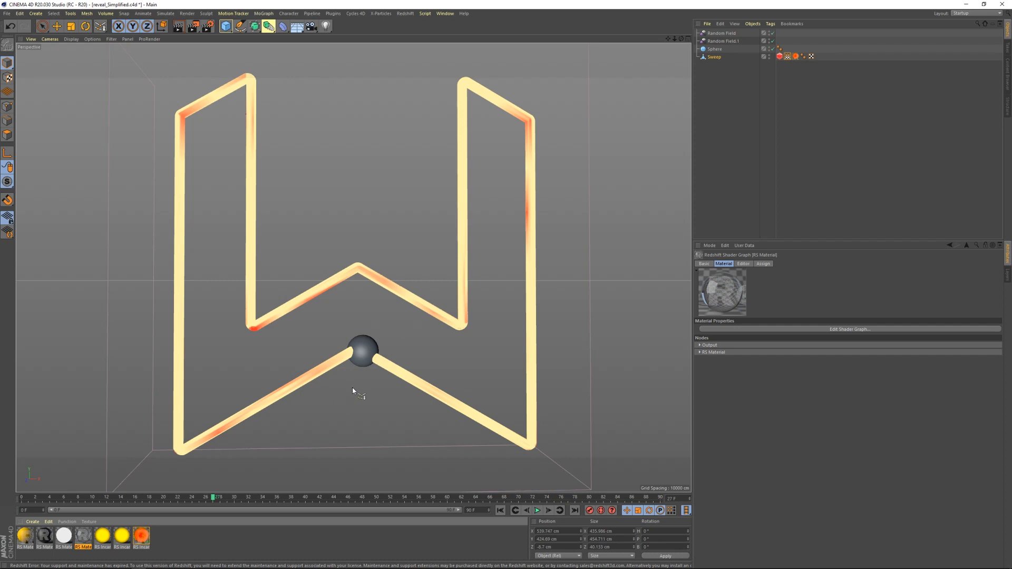
{"action": "mouse_move", "coordinate": [307, 148]}
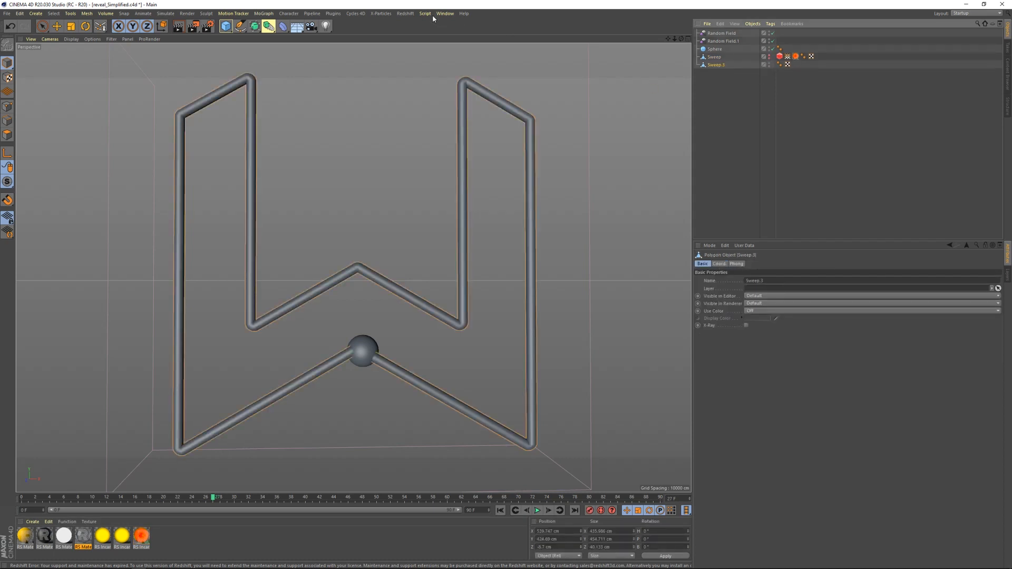
- Add a Redshift Area Light with Shape set to Mesh, using Sweep.1 as its mesh
{"action": "left_click", "coordinate": [404, 13]}
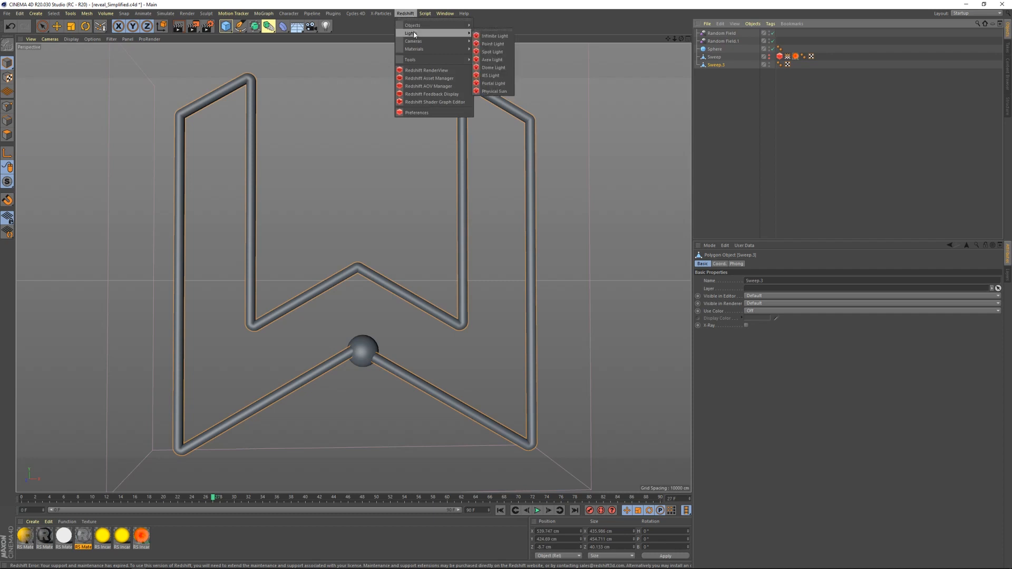
{"action": "left_click", "coordinate": [492, 59]}
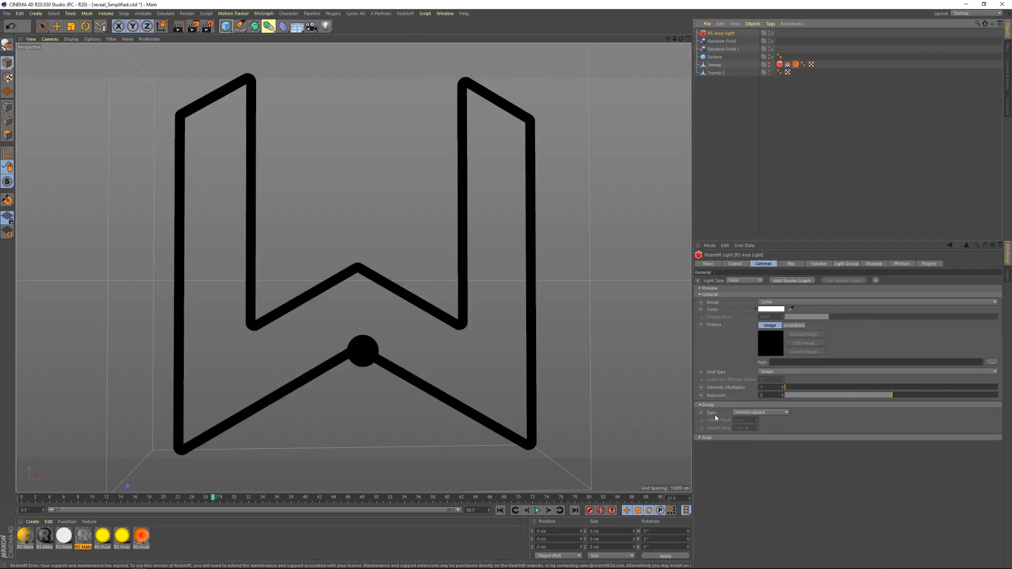
{"action": "left_click", "coordinate": [698, 437]}
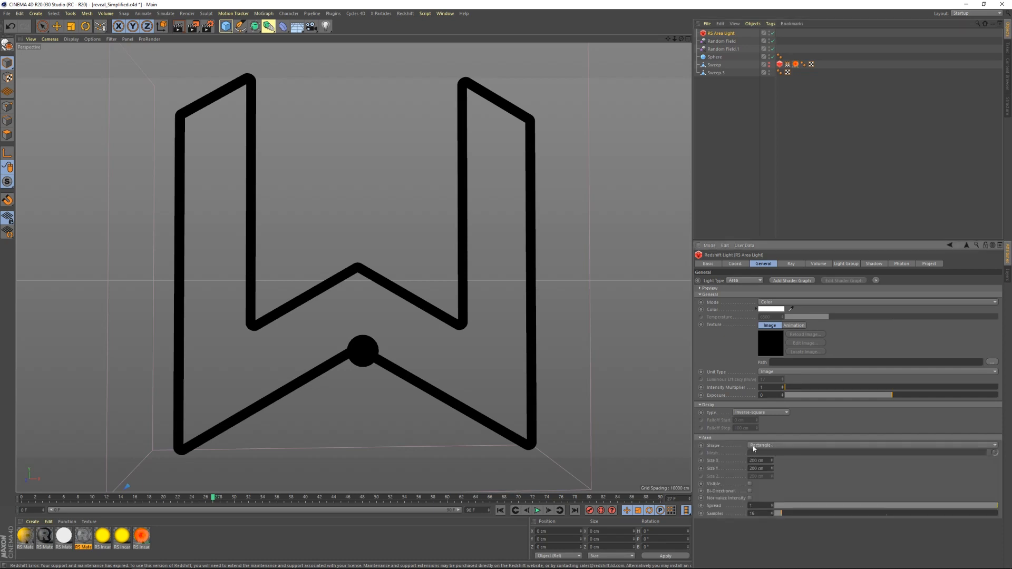
{"action": "left_click", "coordinate": [872, 445]}
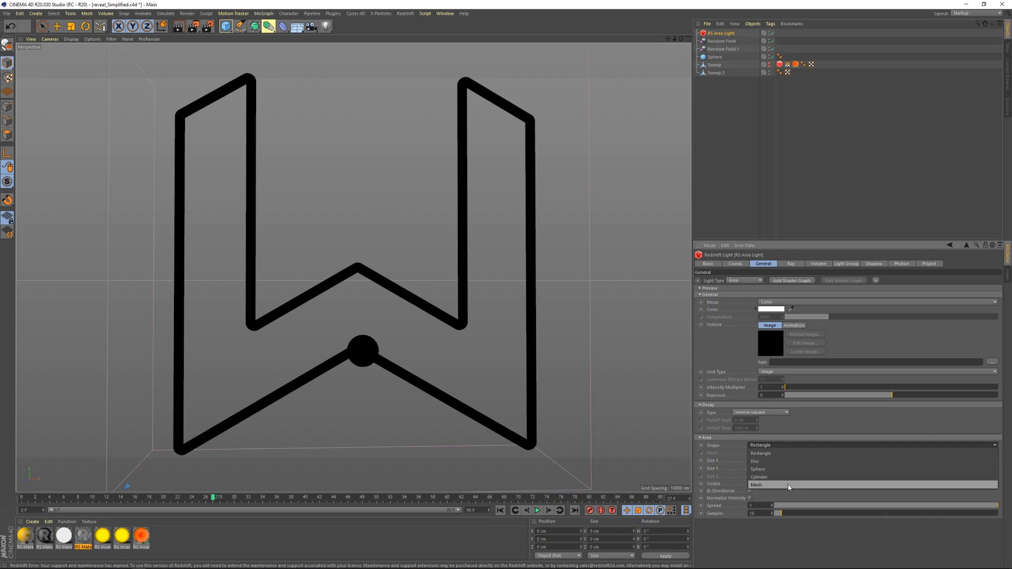
{"action": "left_click", "coordinate": [754, 485]}
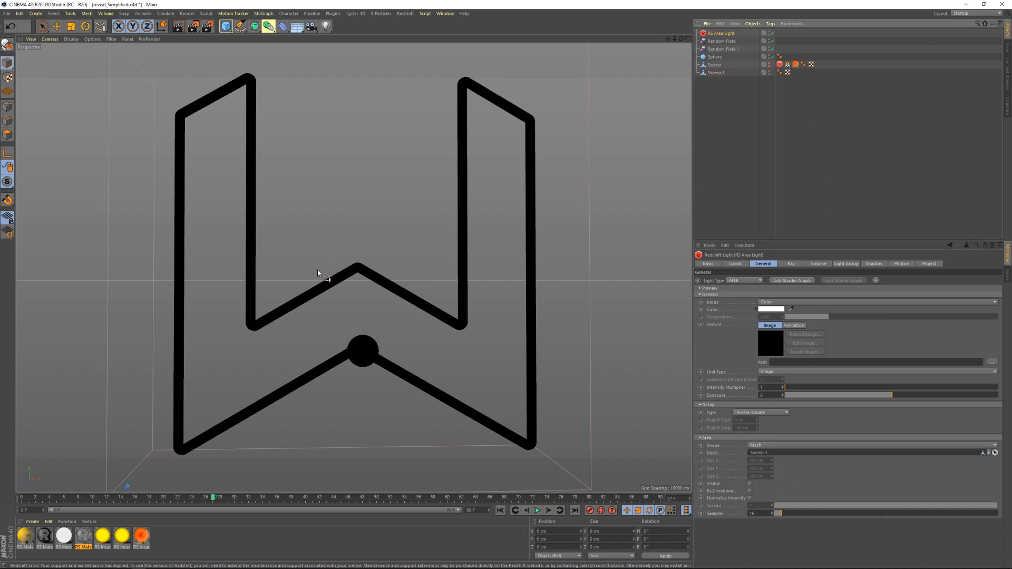
{"action": "left_click", "coordinate": [771, 309]}
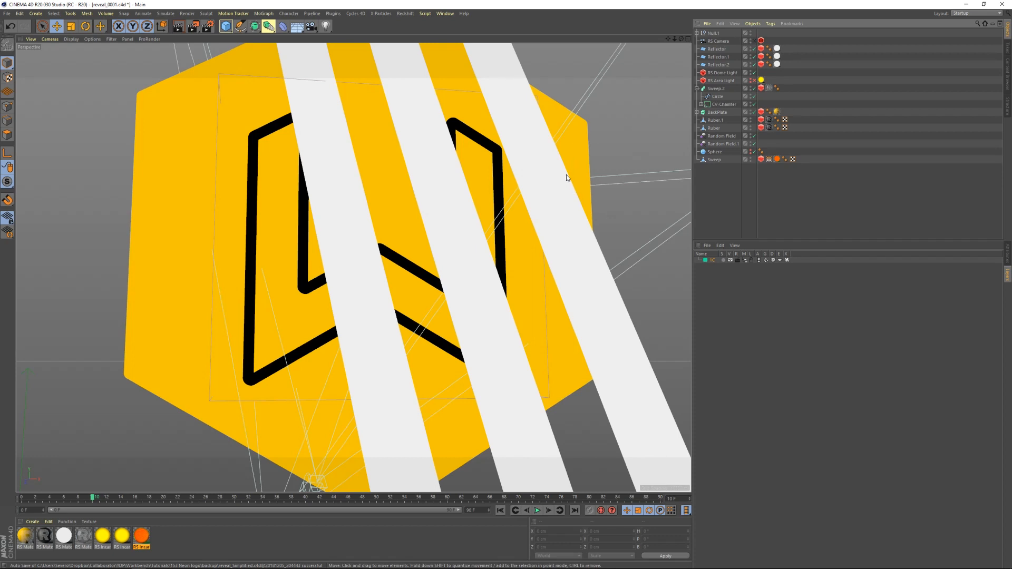
{"action": "mouse_move", "coordinate": [407, 436]}
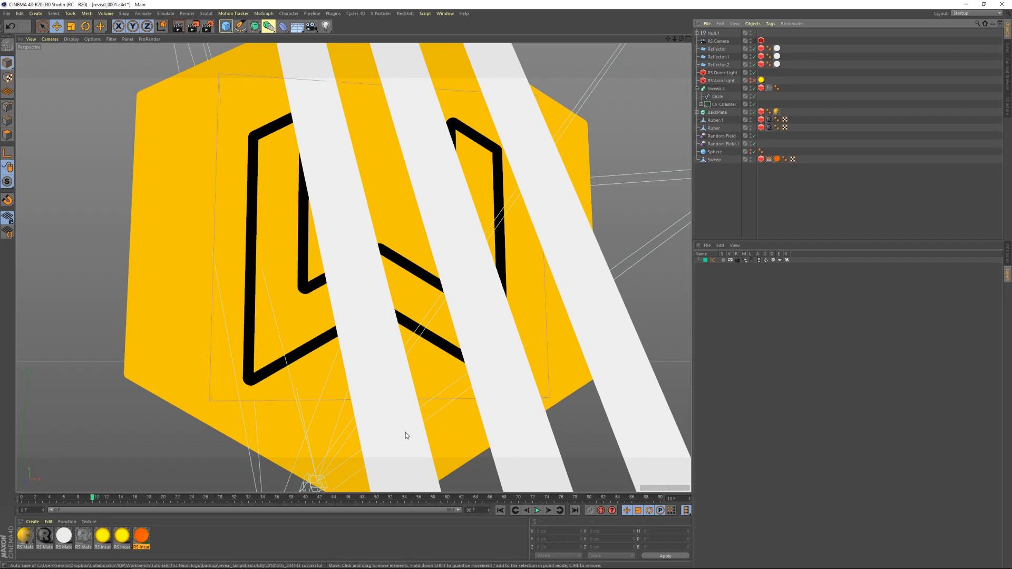
{"action": "mouse_move", "coordinate": [306, 62]}
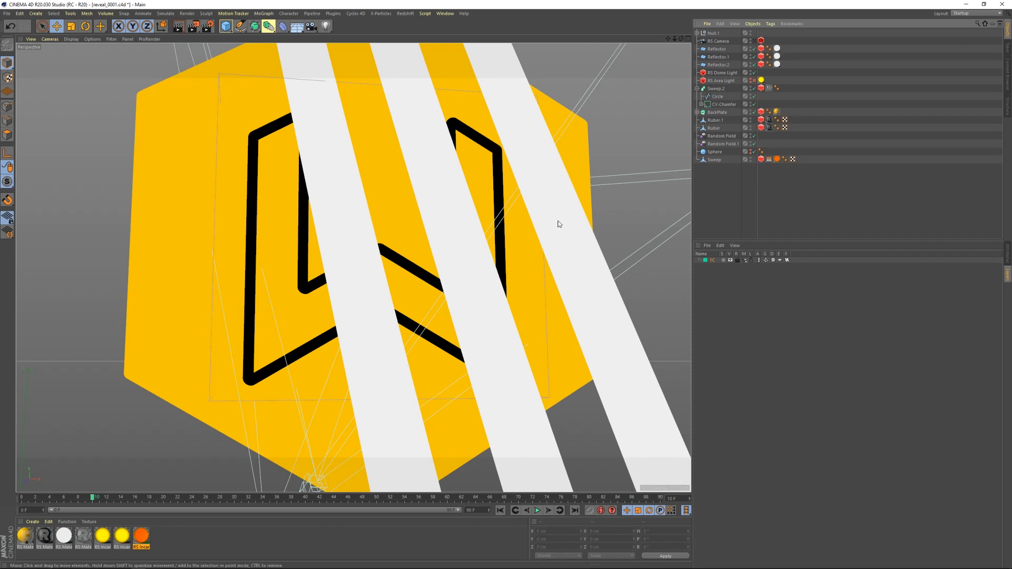
- Inspect the white reflector material's emission, then the Reflector's Redshift Object tag visibility
{"action": "double_click", "coordinate": [63, 536]}
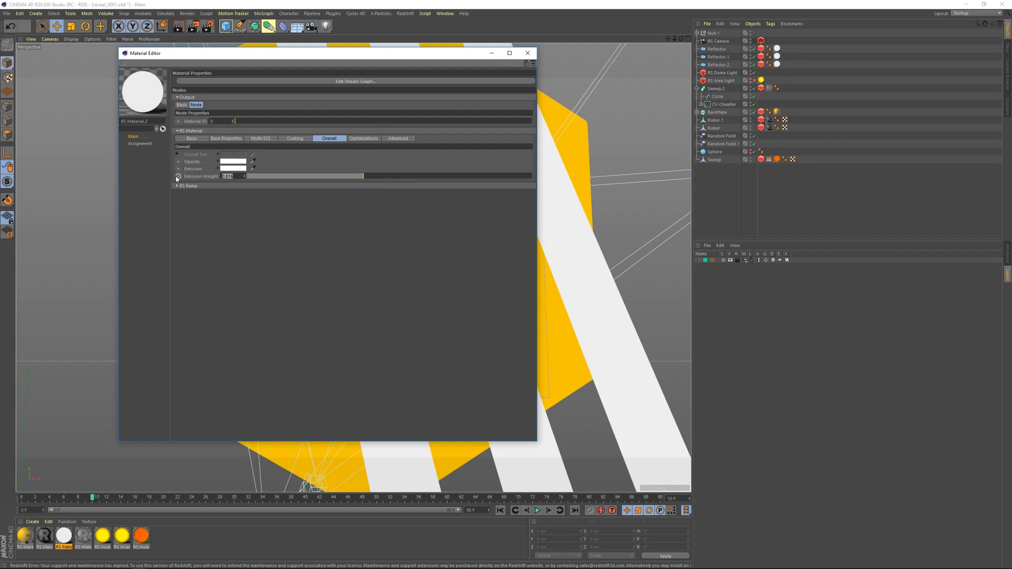
{"action": "left_click", "coordinate": [527, 52]}
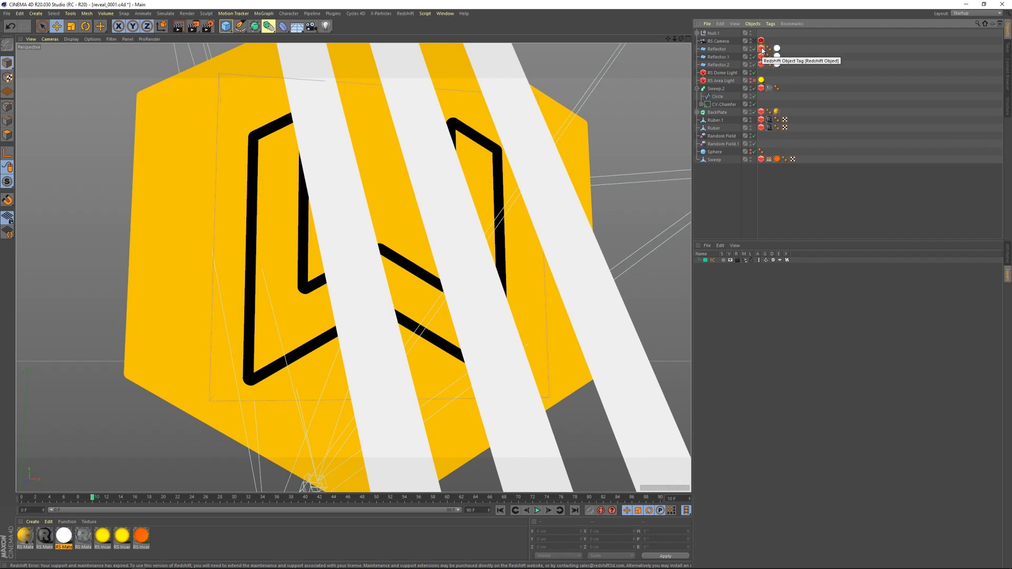
{"action": "left_click", "coordinate": [761, 50]}
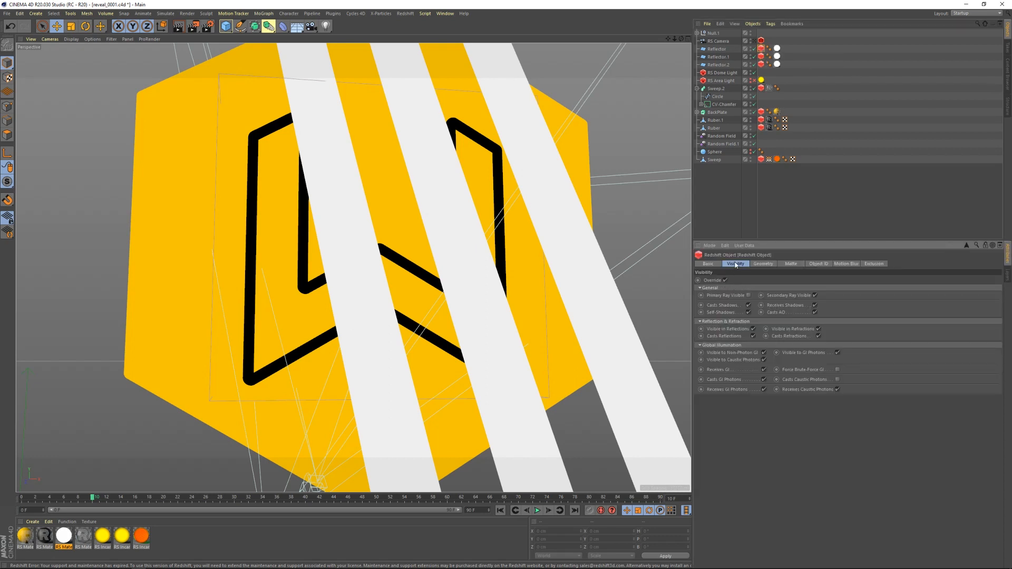
{"action": "mouse_move", "coordinate": [715, 302]}
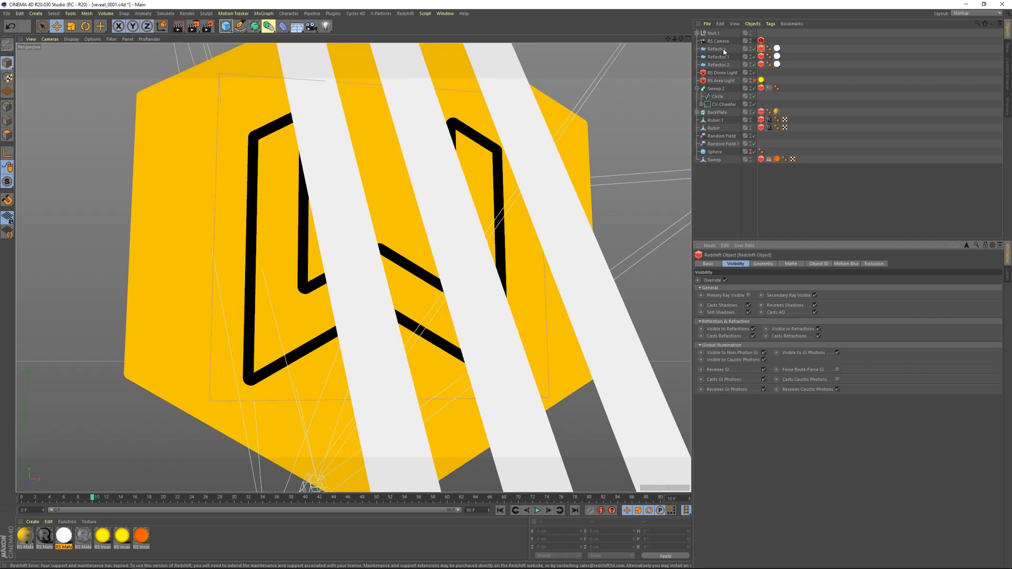
{"action": "right_click", "coordinate": [714, 49]}
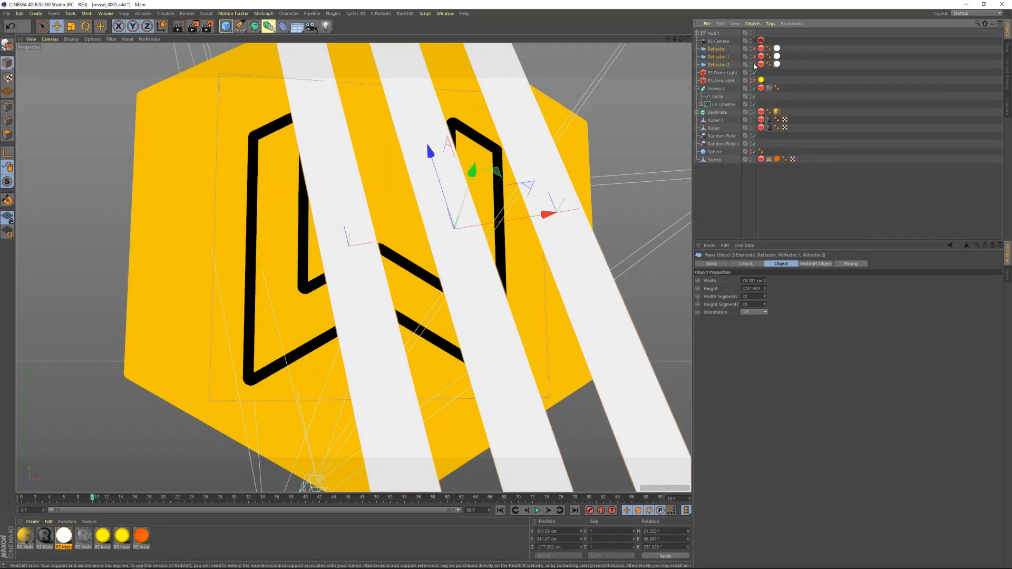
- Hide the three Reflector planes in the viewport and view the RS Area Light settings
{"action": "left_click", "coordinate": [723, 73]}
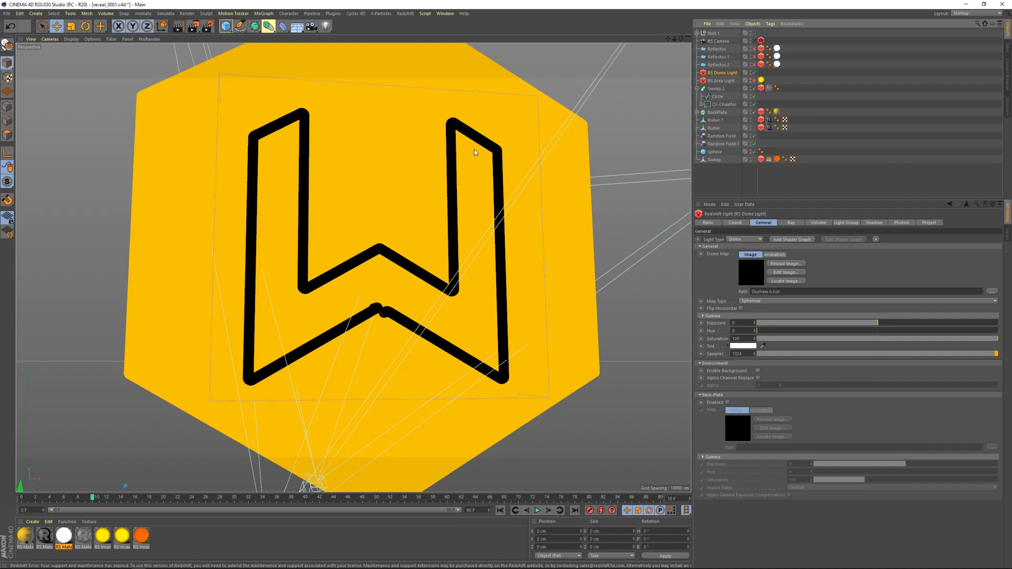
{"action": "mouse_move", "coordinate": [275, 234]}
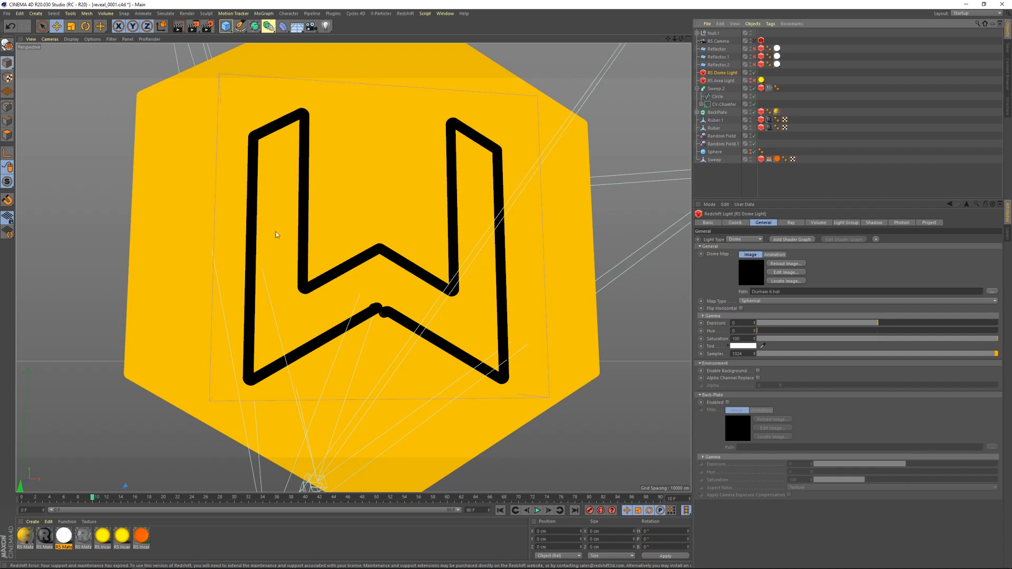
{"action": "left_click", "coordinate": [720, 81]}
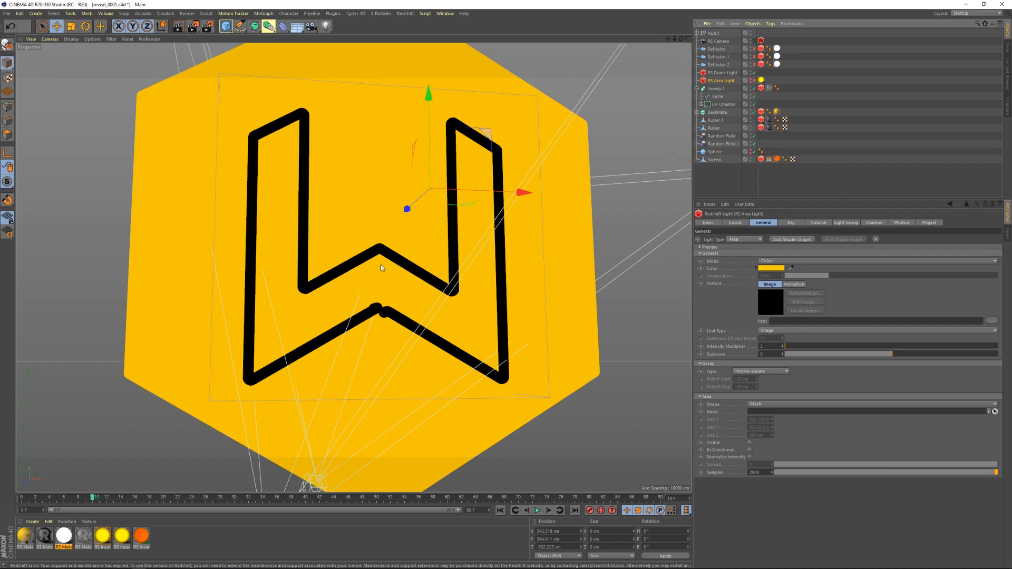
{"action": "mouse_move", "coordinate": [453, 304]}
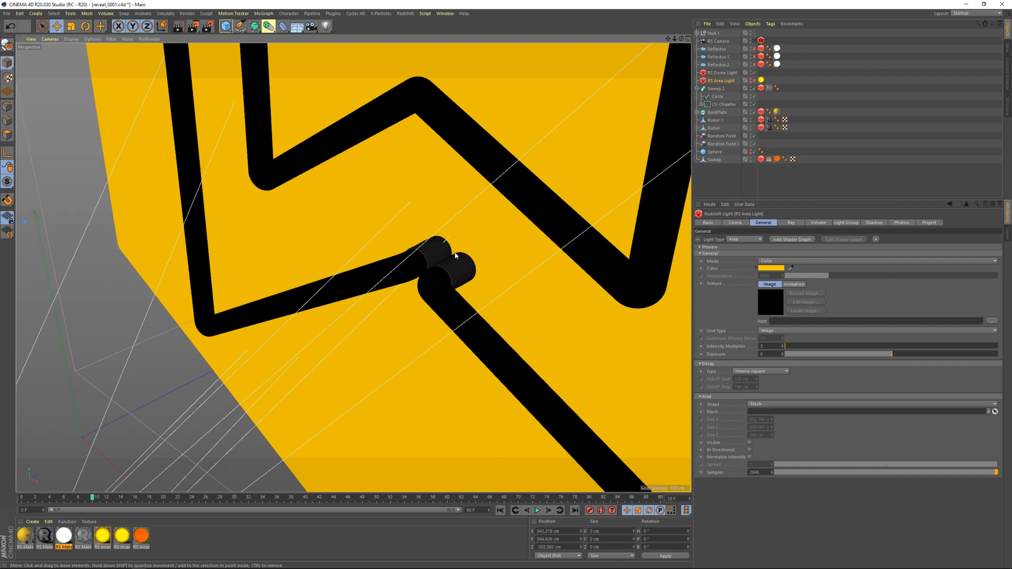
{"action": "mouse_move", "coordinate": [436, 248]}
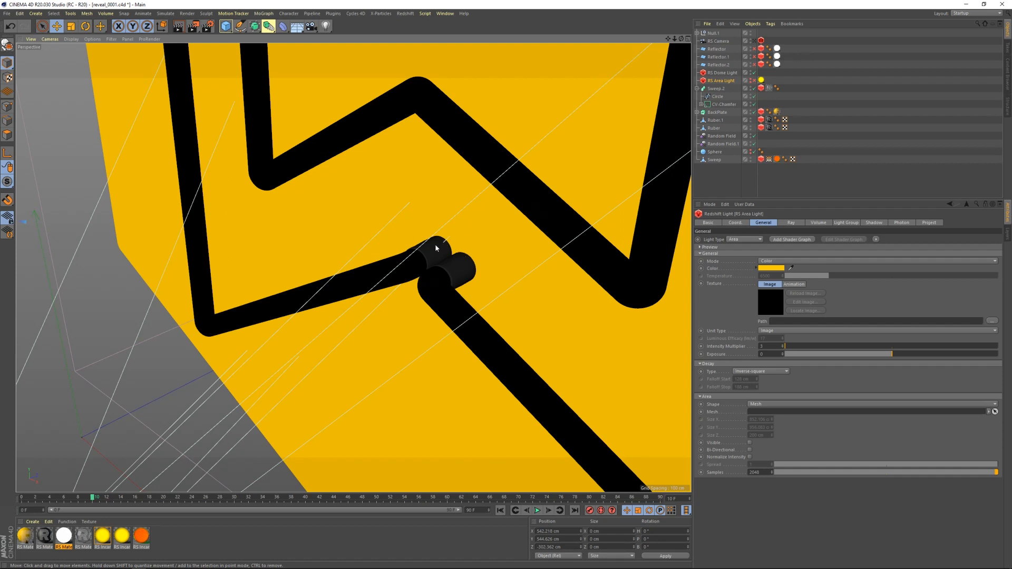